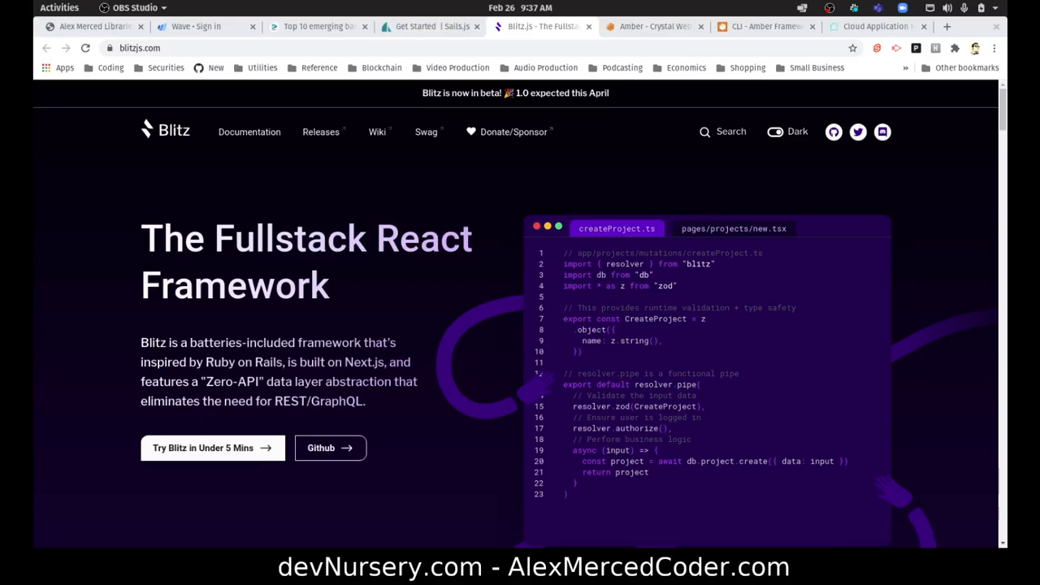
Browse down the Blitz.js homepage features, then switch to the Render home page tab
scroll(down, 3)
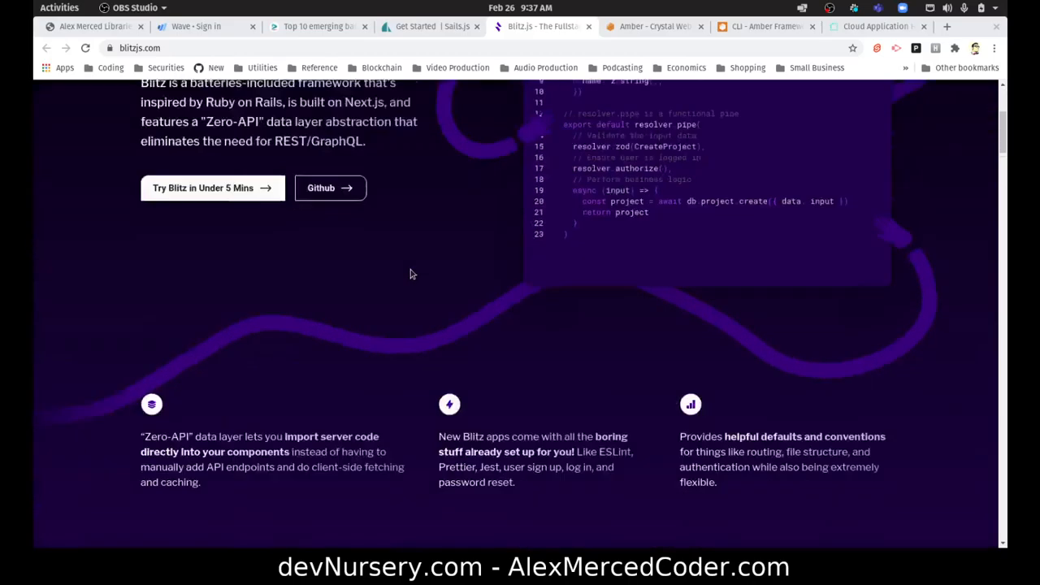
scroll(down, 3)
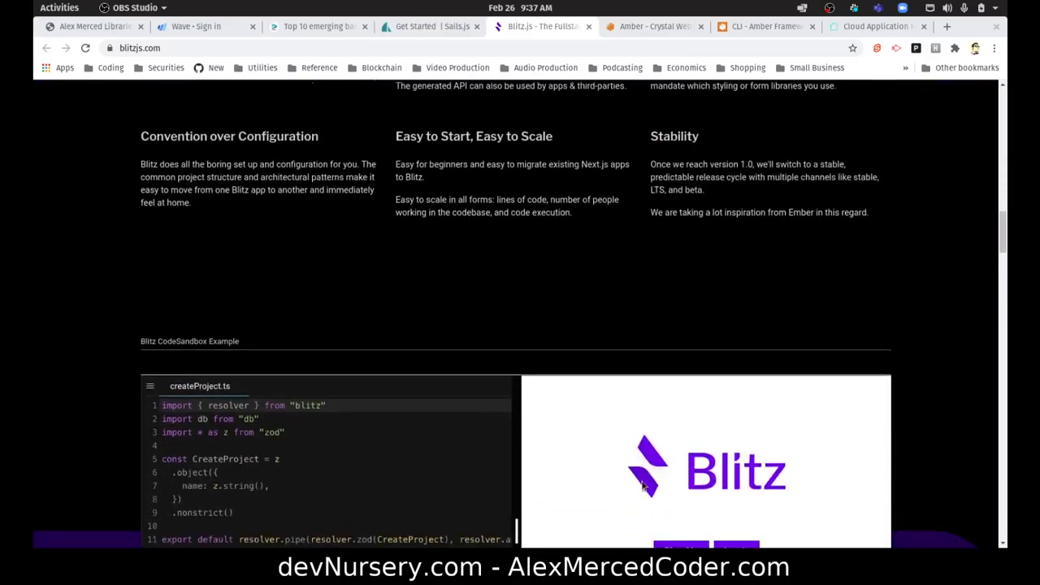
scroll(down, 3)
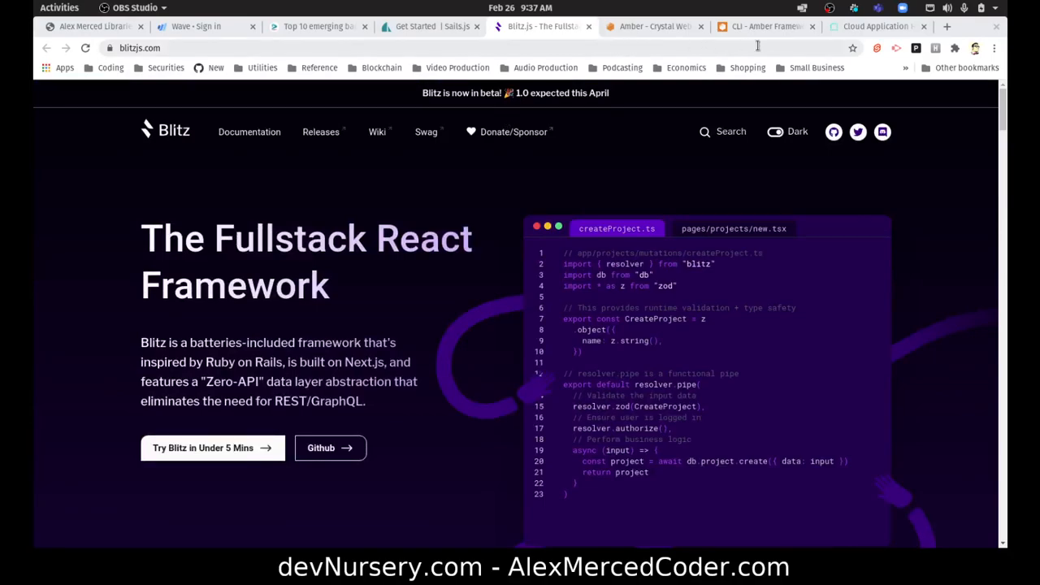
click(876, 26)
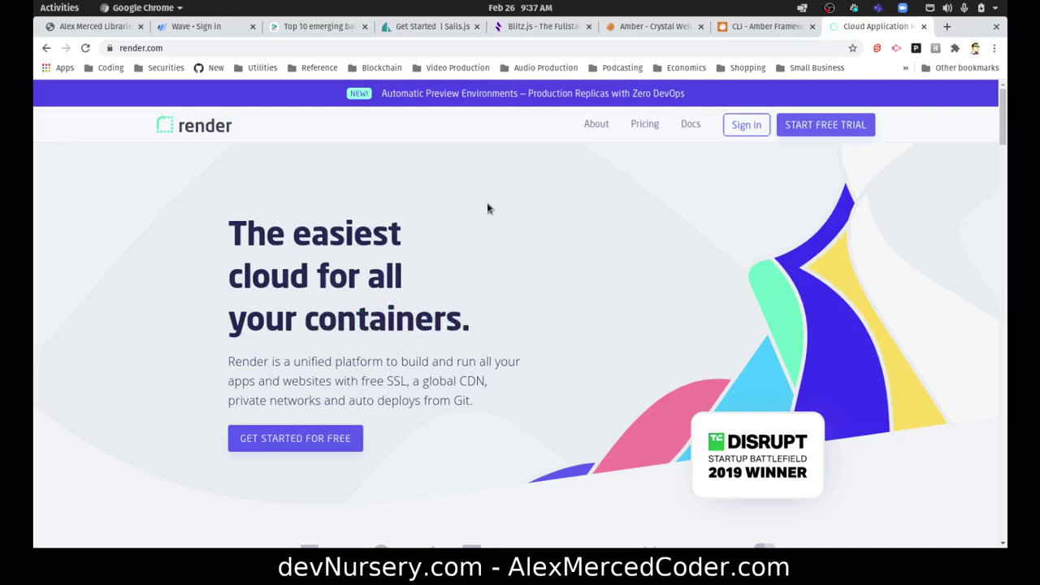
click(533, 26)
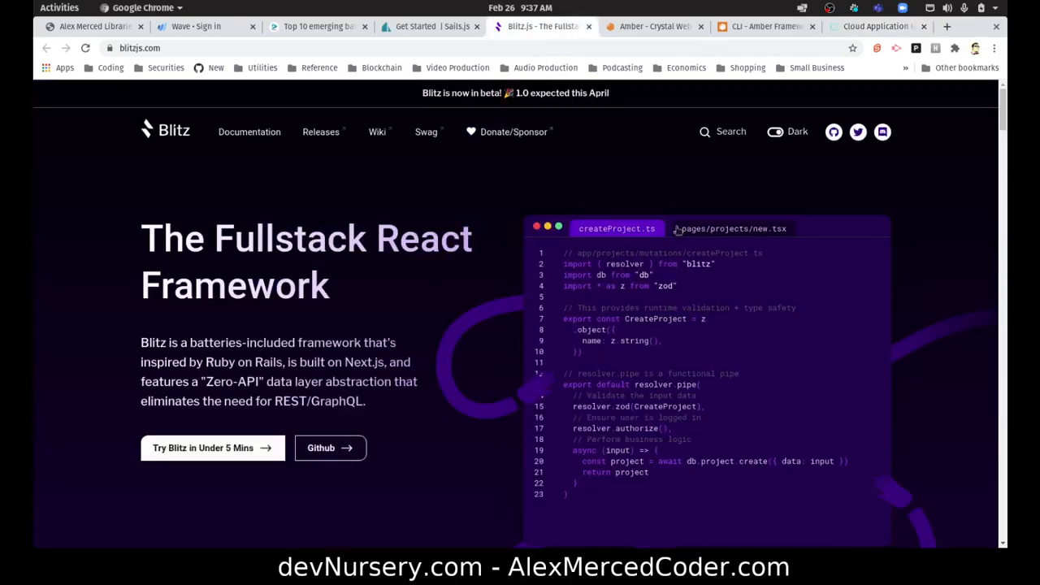
click(878, 26)
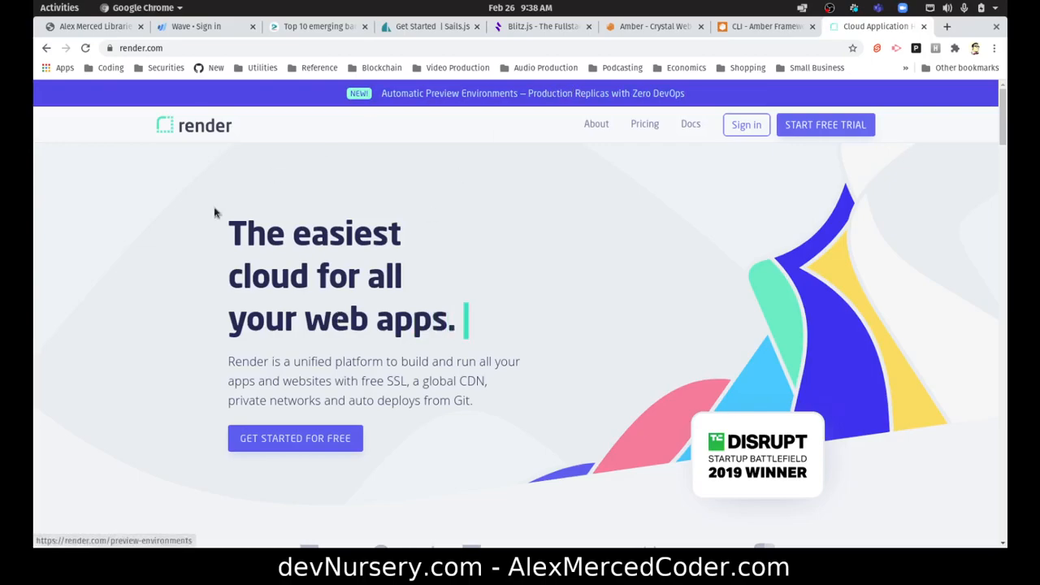
View Render's Pricing page with Static Sites at $0, Services, Databases and Cron Jobs plans
click(644, 124)
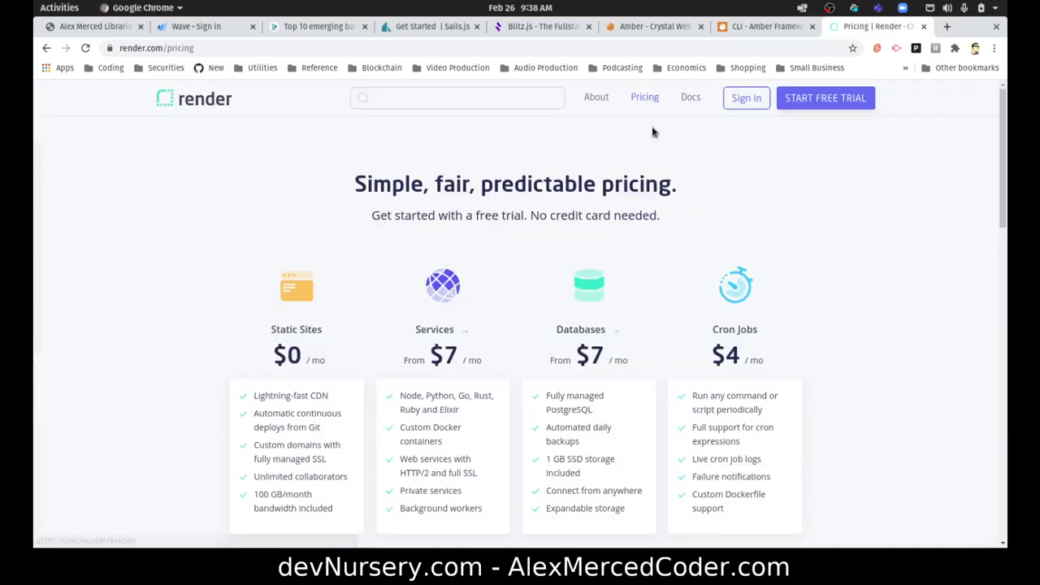
scroll(down, 3)
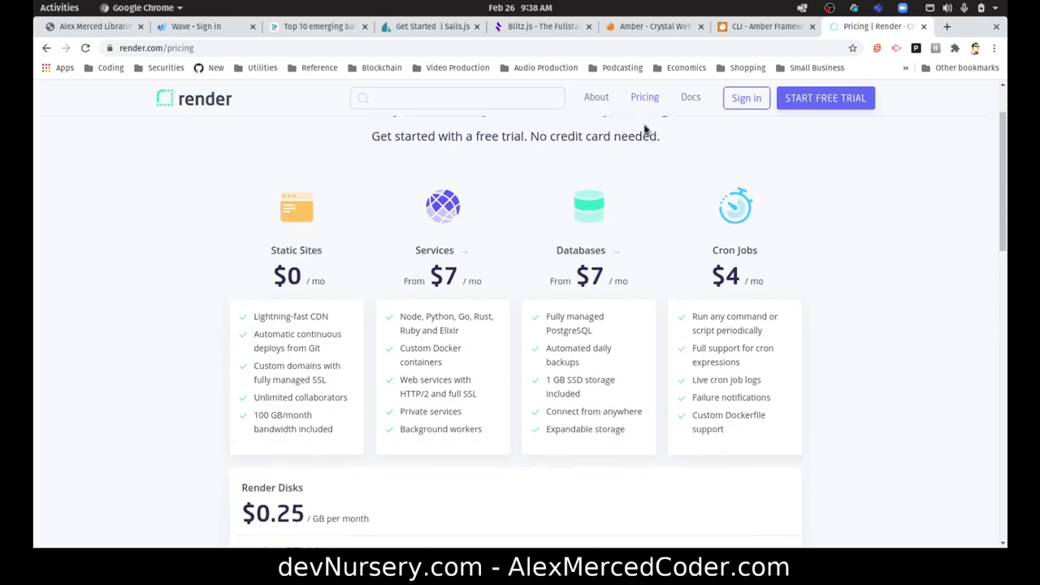
scroll(down, 3)
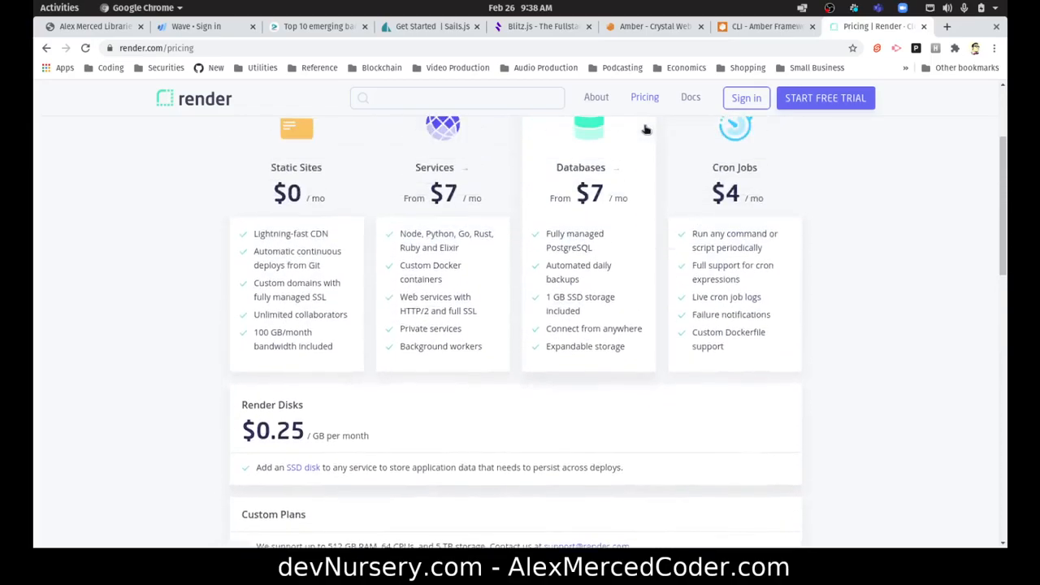
scroll(up, 3)
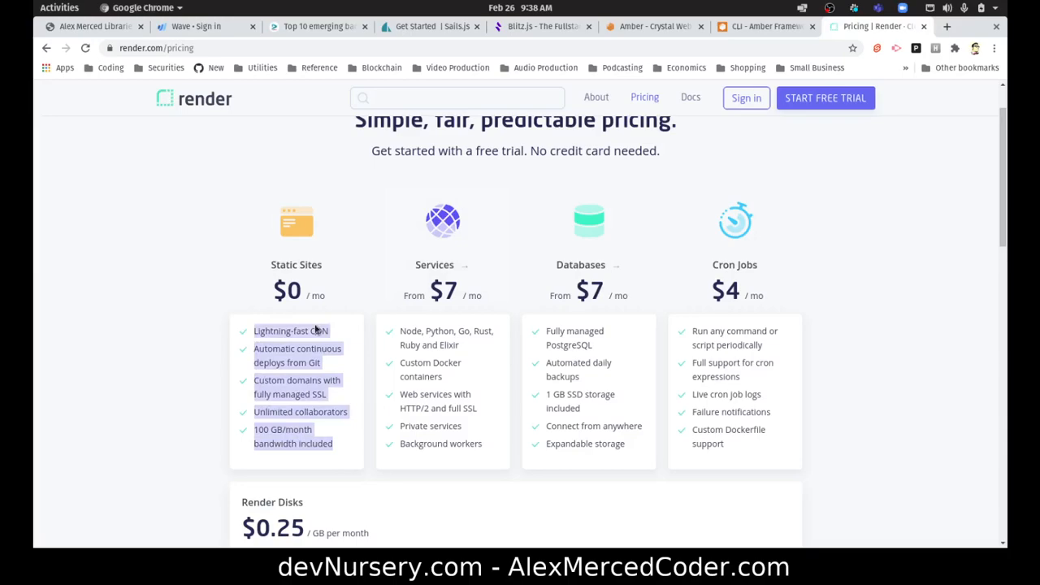
mouse_move(256, 296)
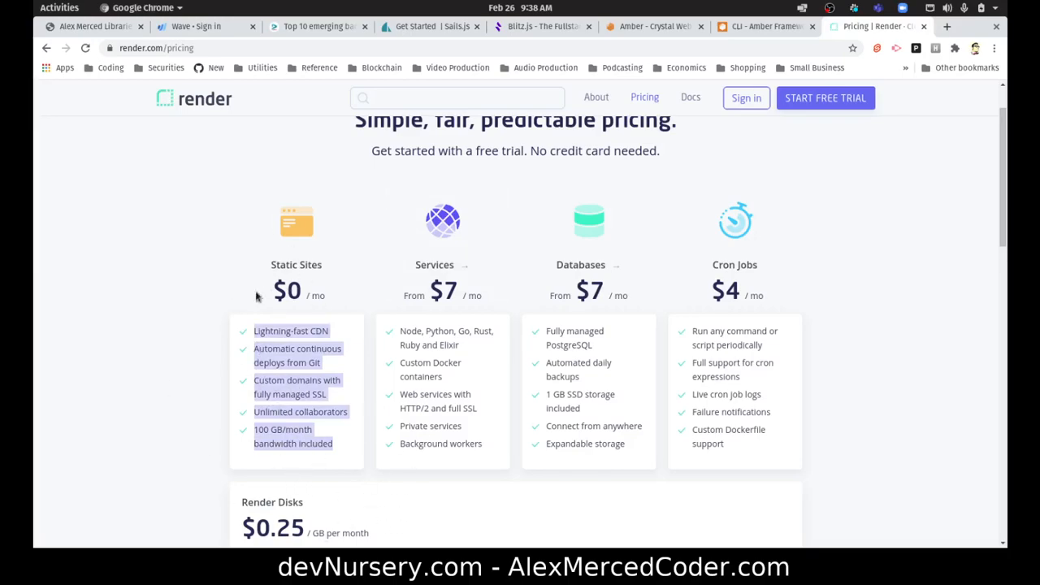
mouse_move(494, 452)
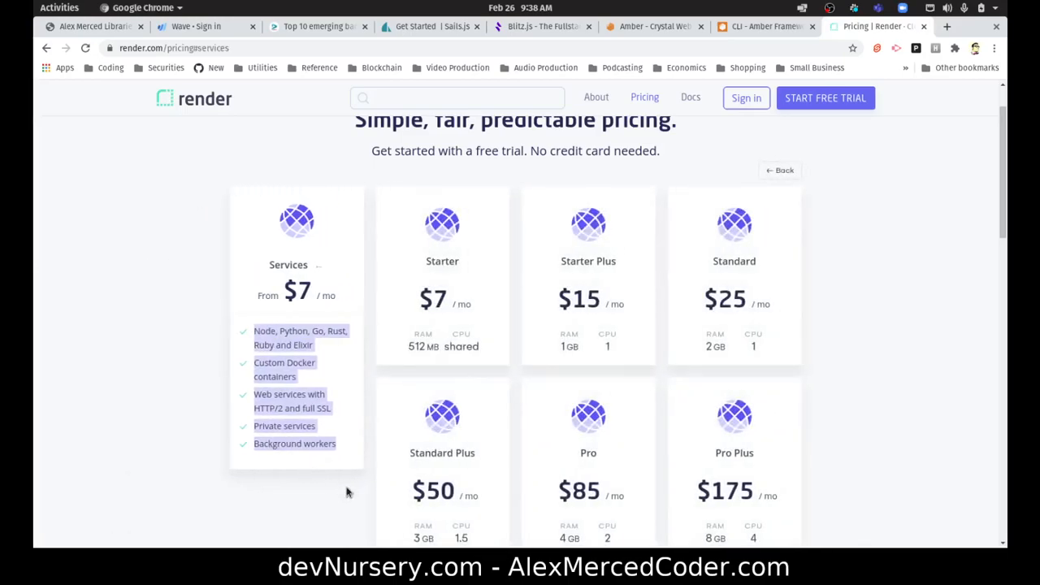
mouse_move(429, 250)
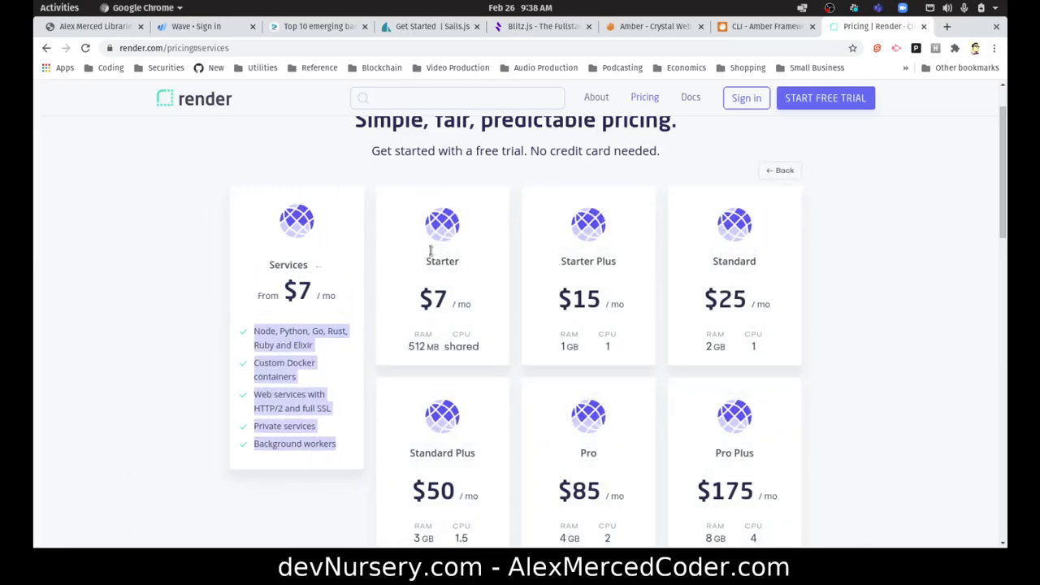
Scroll through the detailed Services and Databases plan tiers from Starter $7 upward
scroll(down, 3)
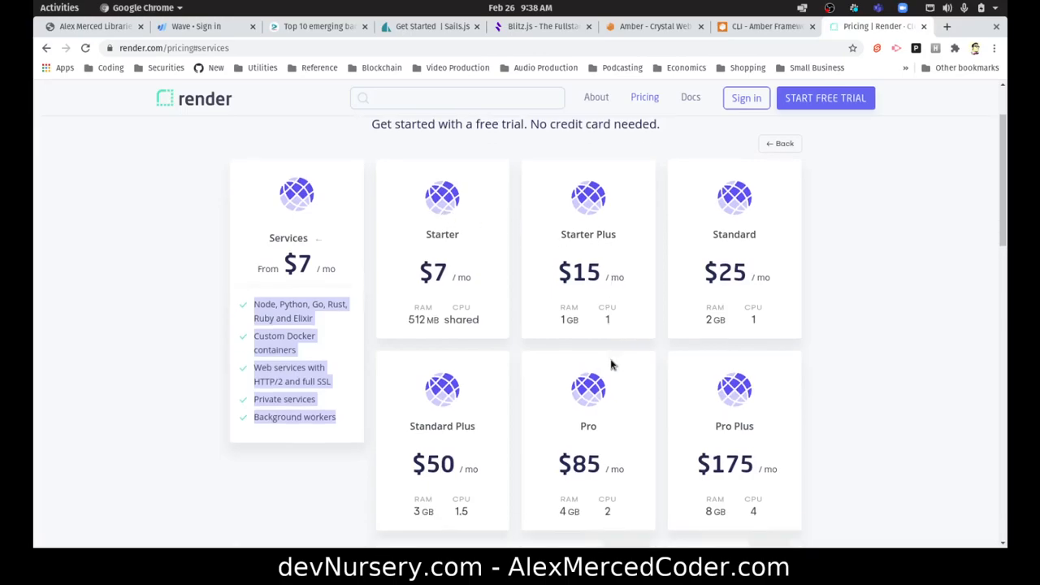
scroll(down, 3)
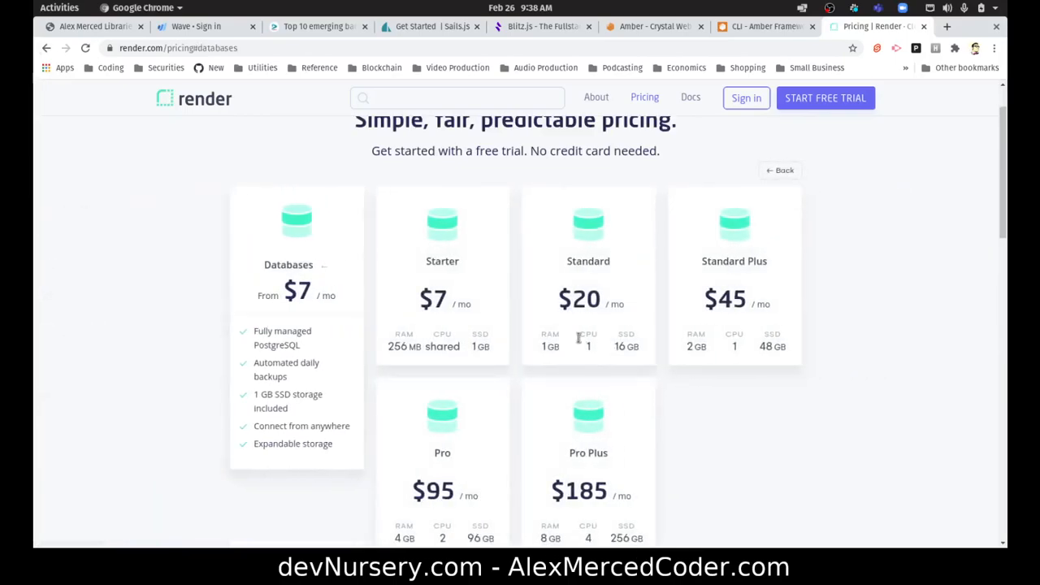
scroll(down, 3)
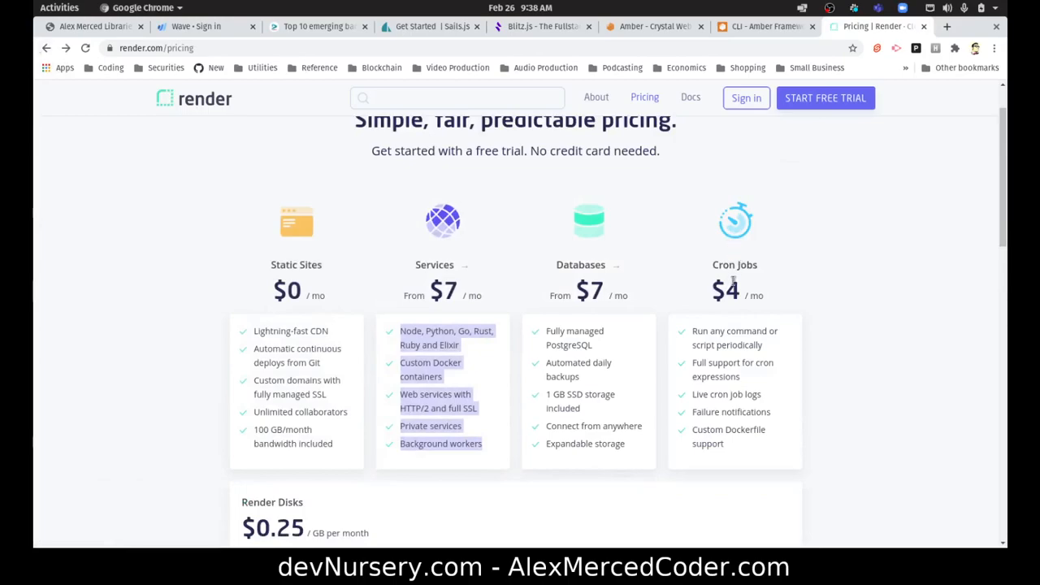
mouse_move(725, 263)
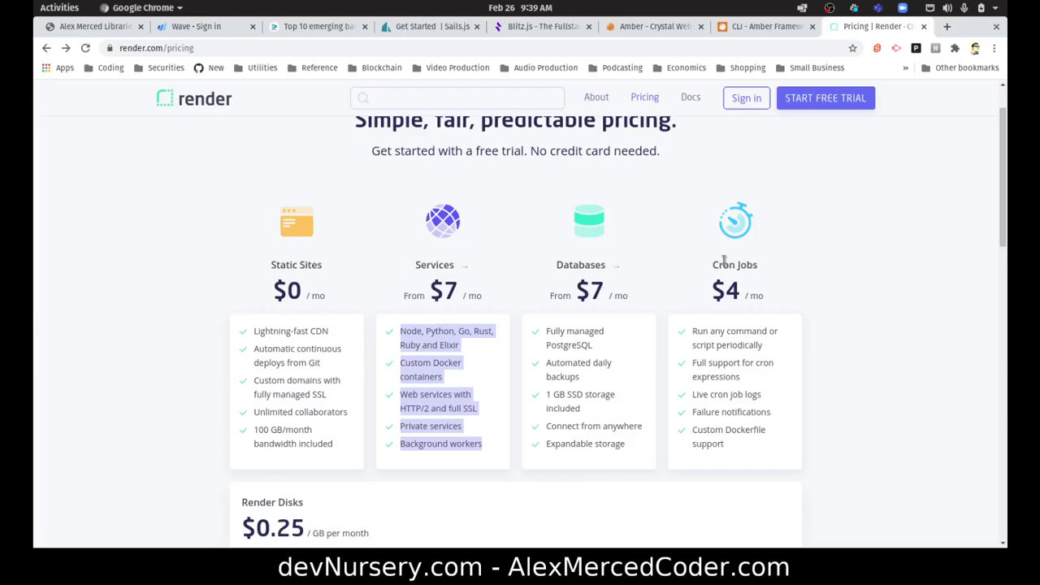
mouse_move(728, 260)
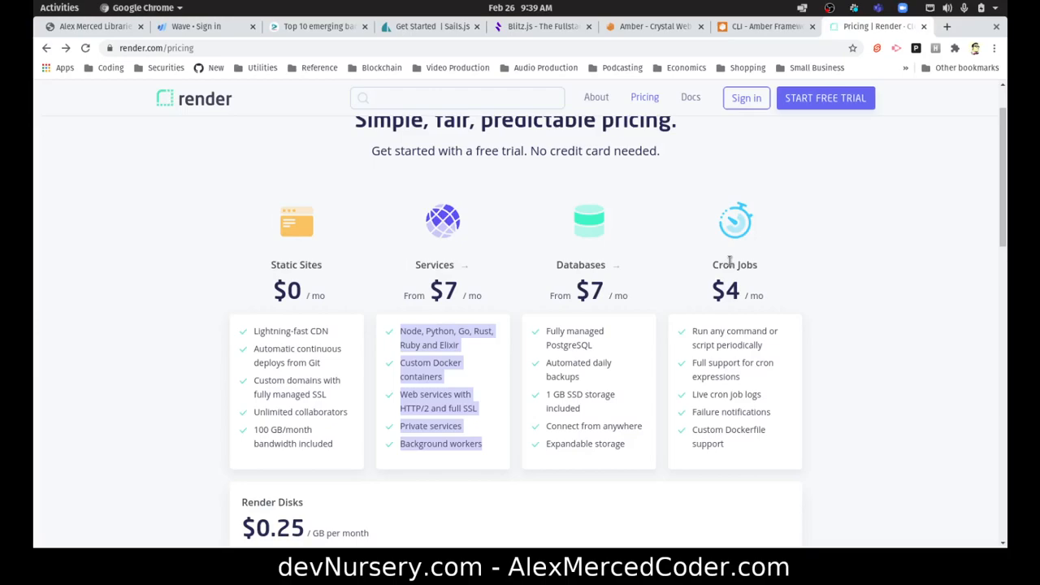
Scroll through Render Disks at $0.25/GB, Custom Plans and the FAQ, then back up
scroll(down, 3)
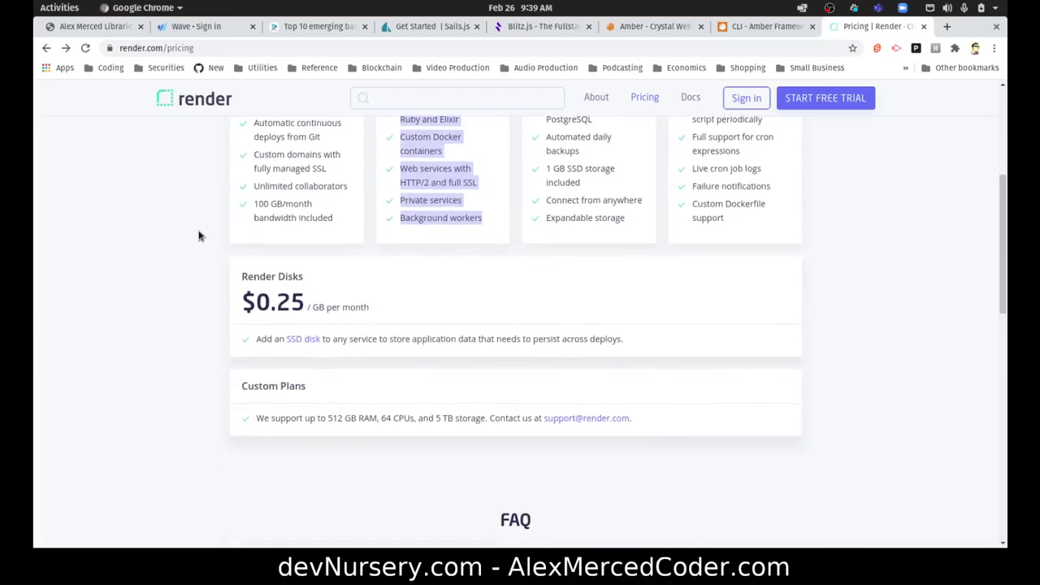
mouse_move(312, 358)
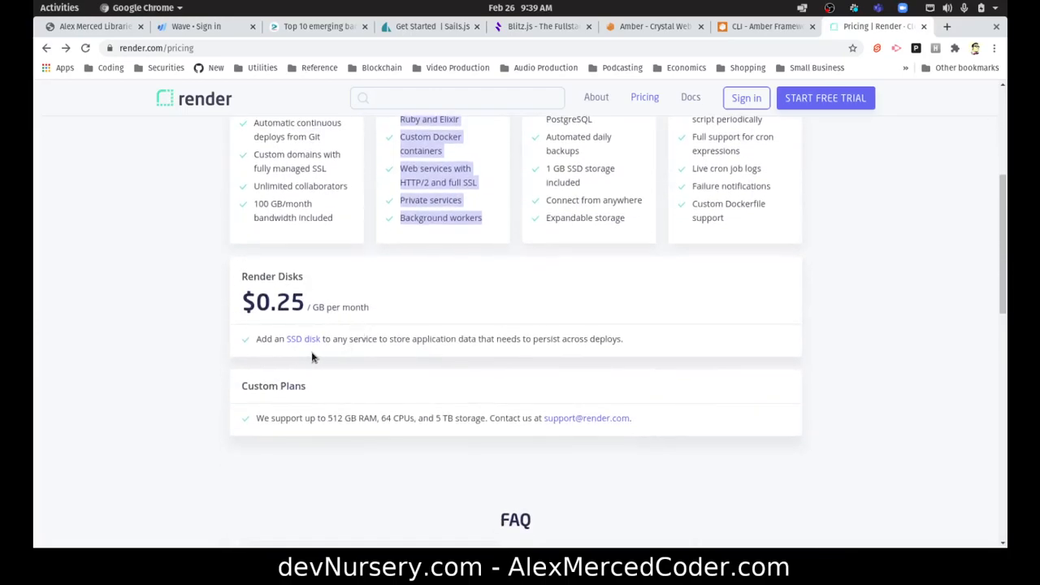
mouse_move(403, 348)
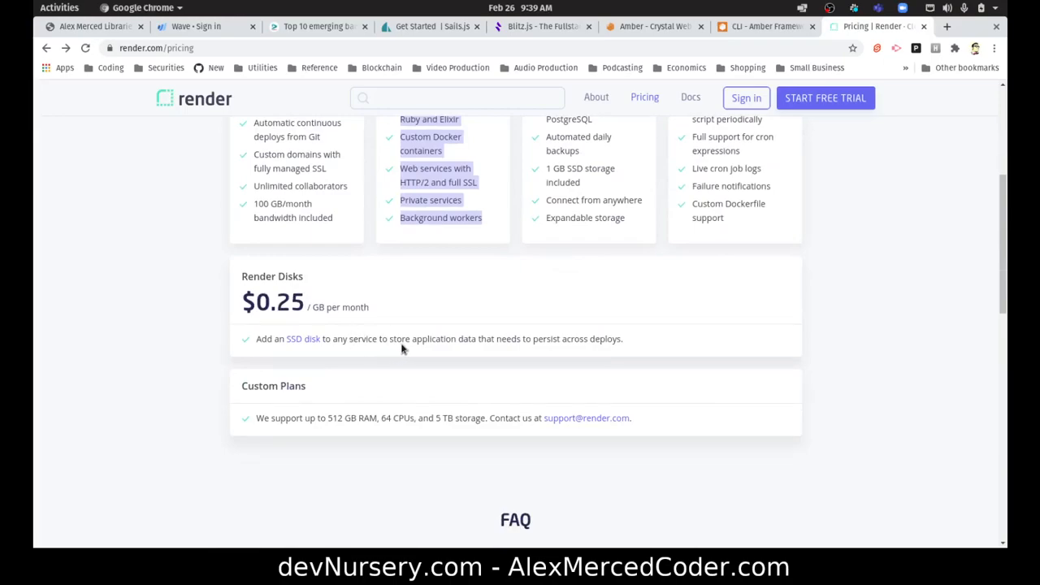
mouse_move(545, 349)
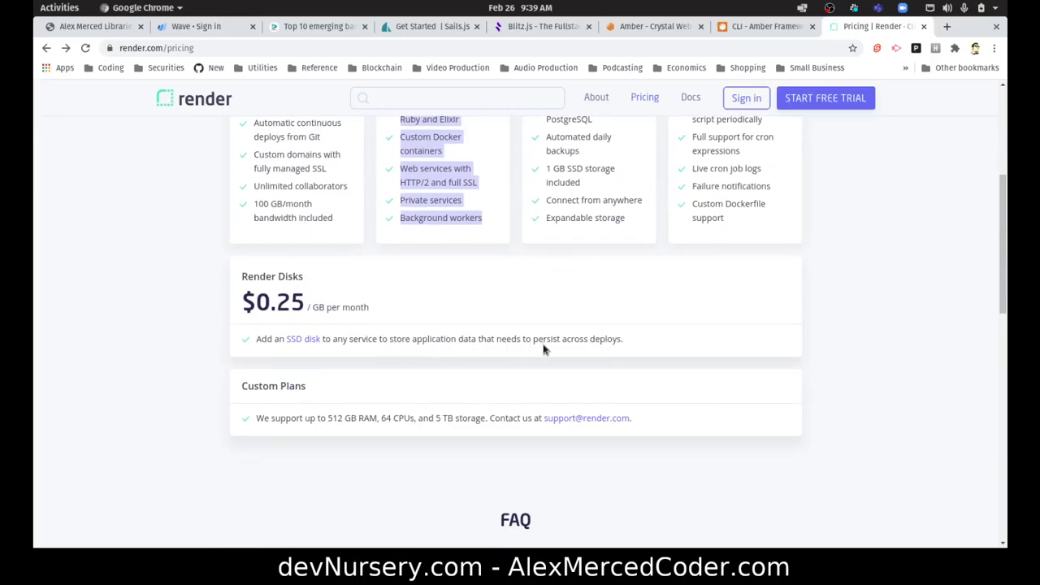
scroll(down, 3)
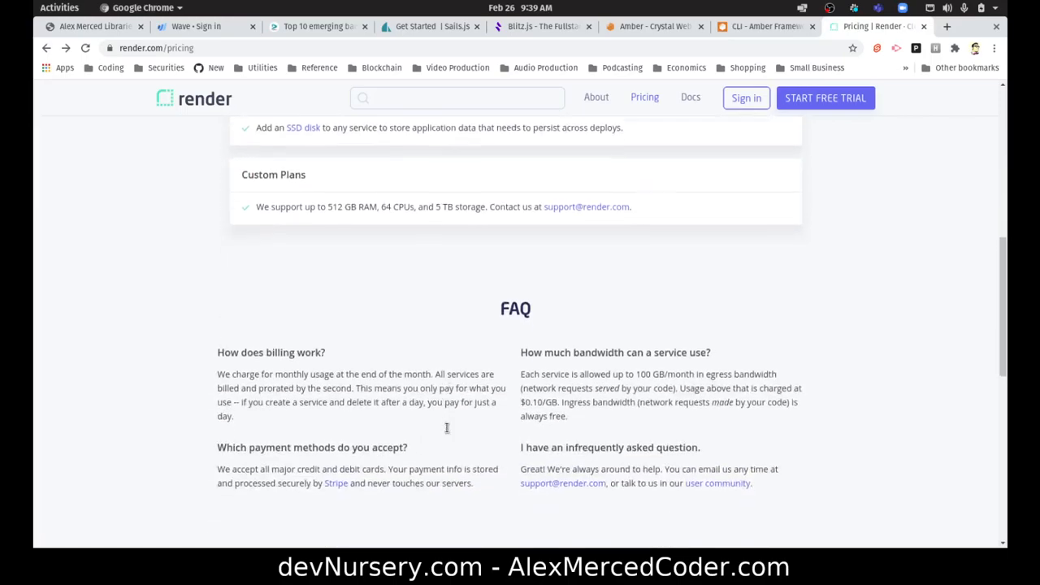
scroll(up, 3)
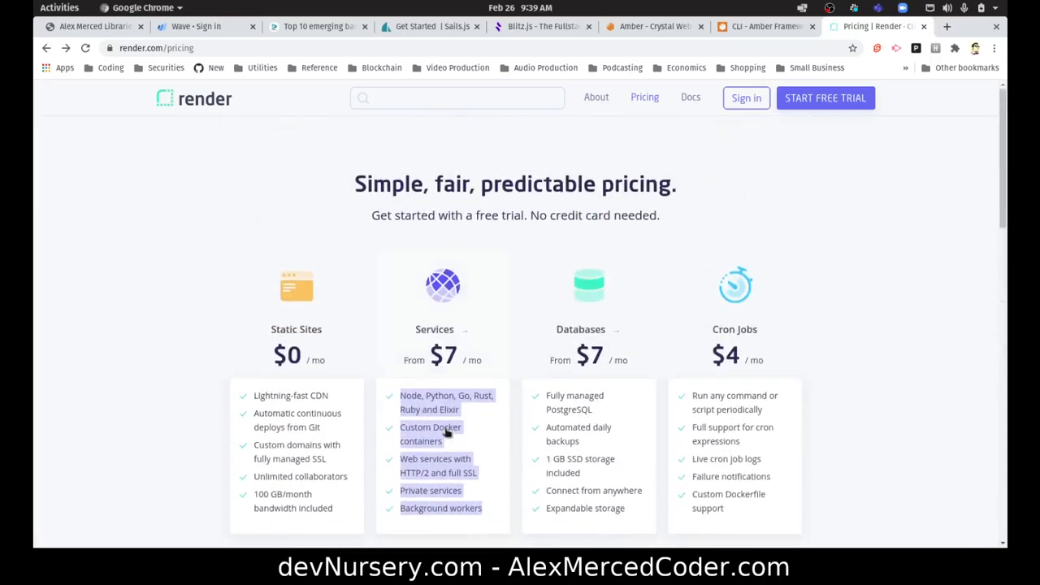
mouse_move(825, 98)
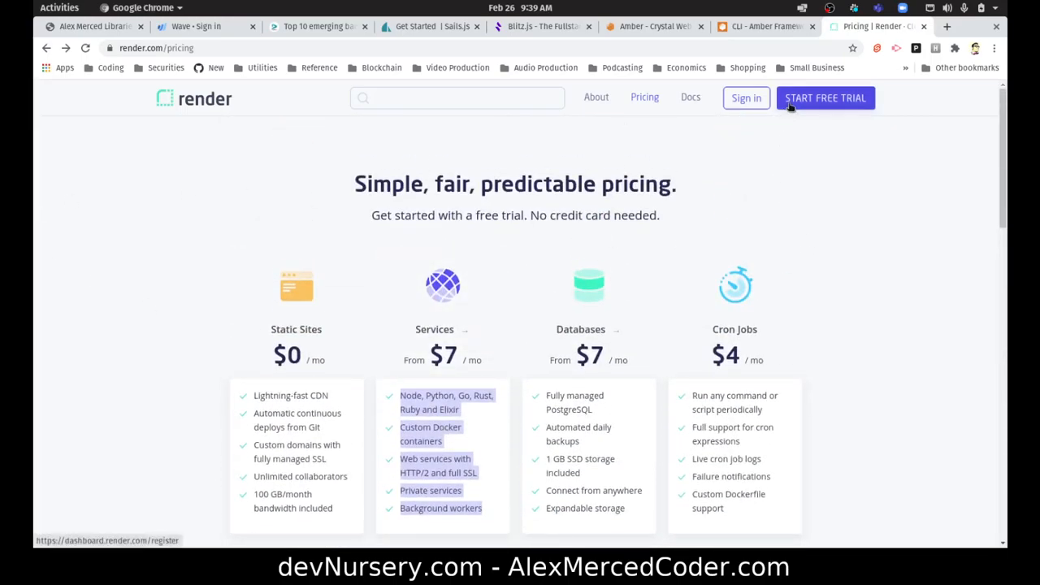
Sign up for a Render account via GitHub, authorize Render, and finish signing up
click(825, 97)
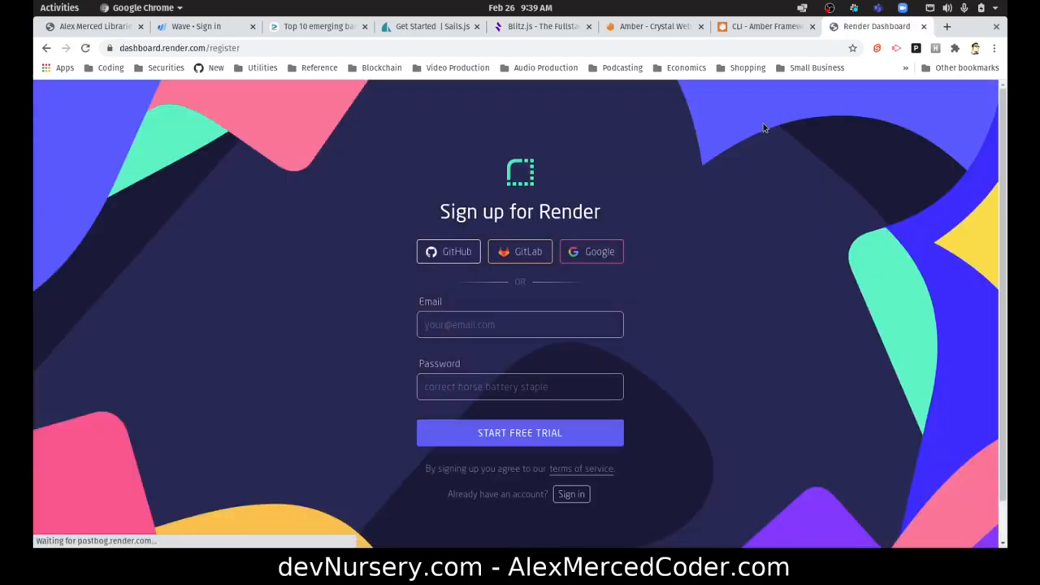
click(448, 250)
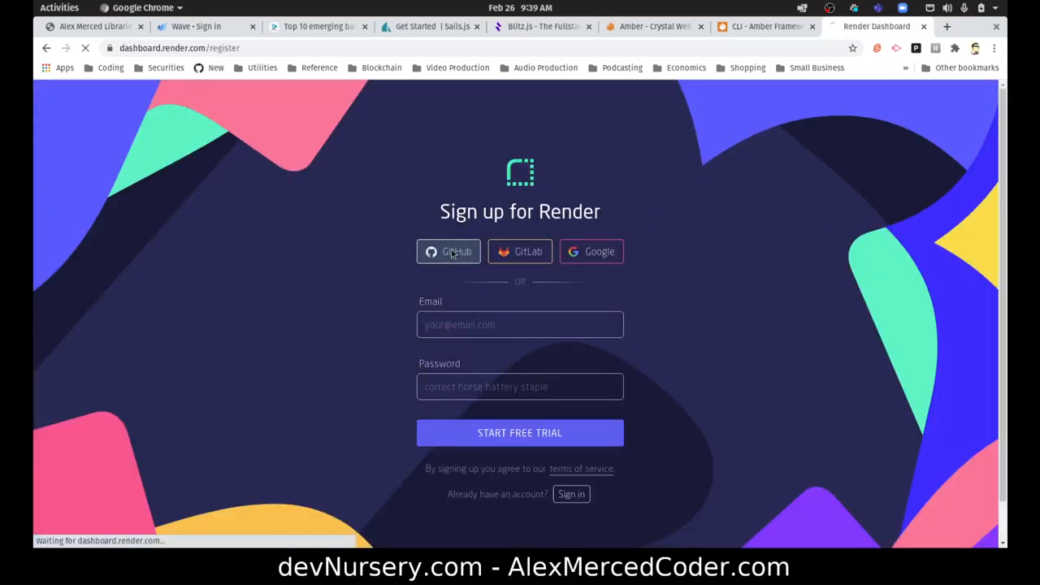
click(449, 251)
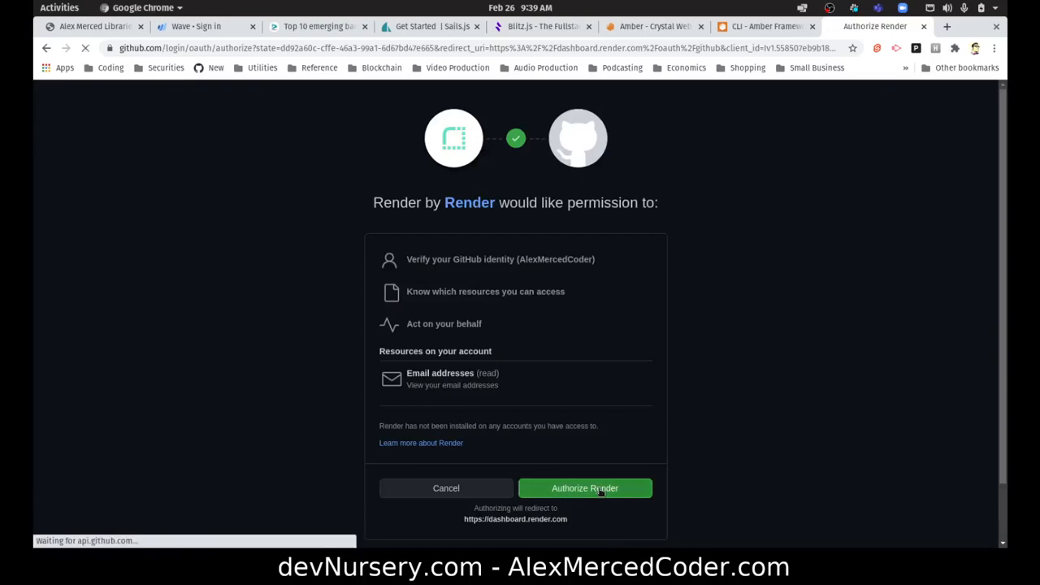
click(585, 488)
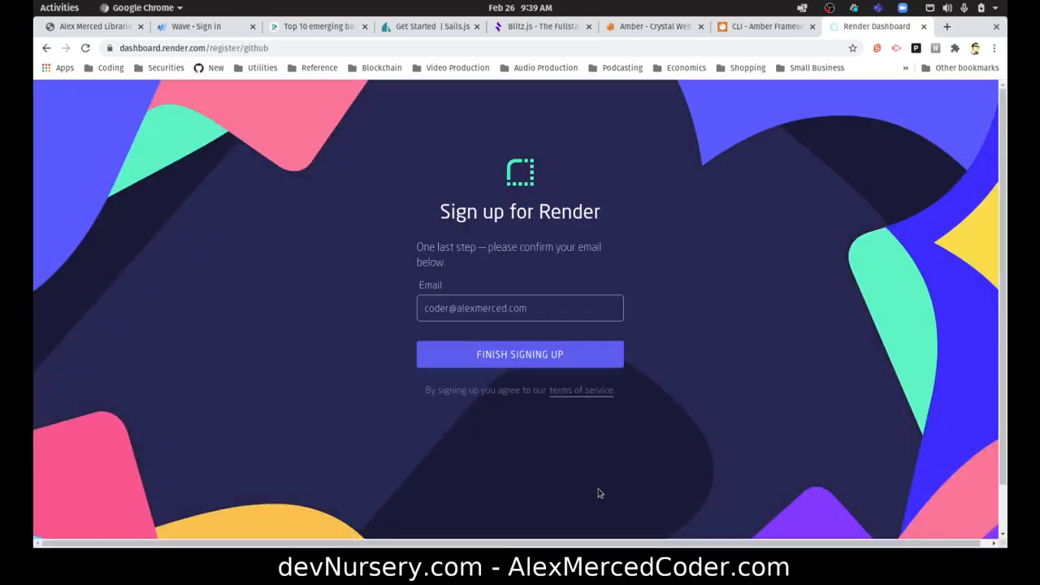
mouse_move(474, 354)
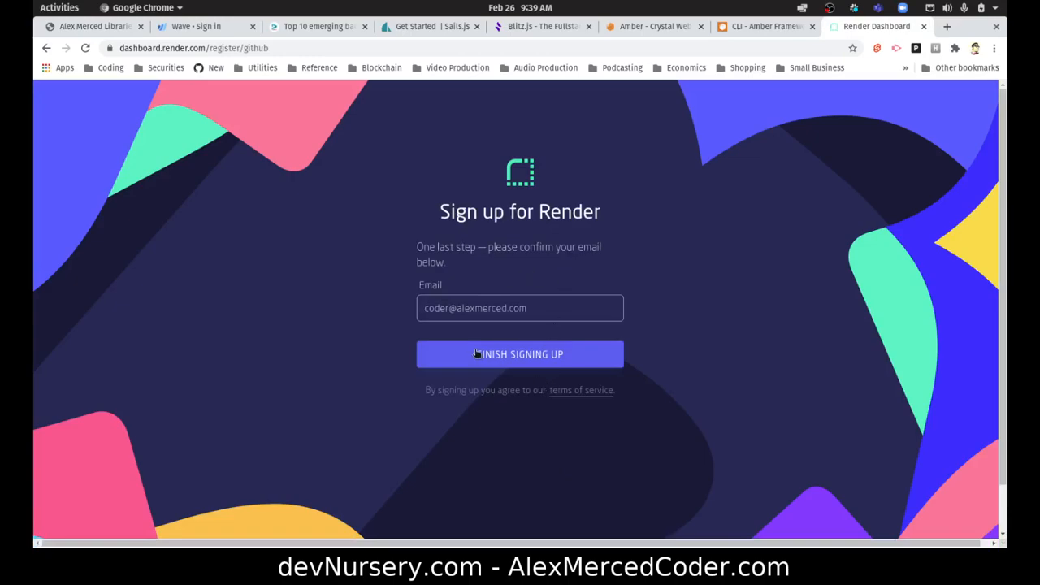
click(520, 354)
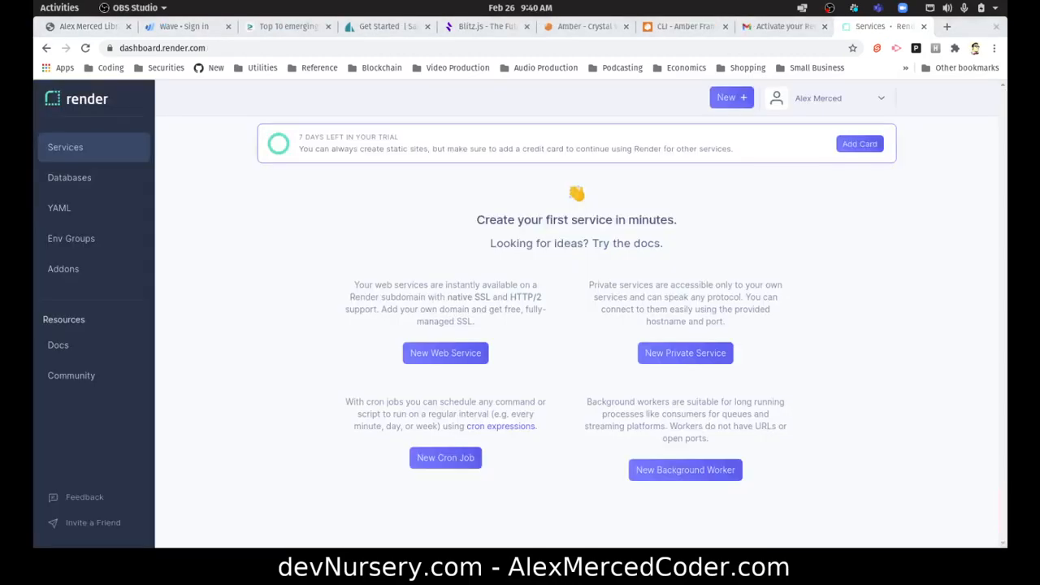
mouse_move(539, 296)
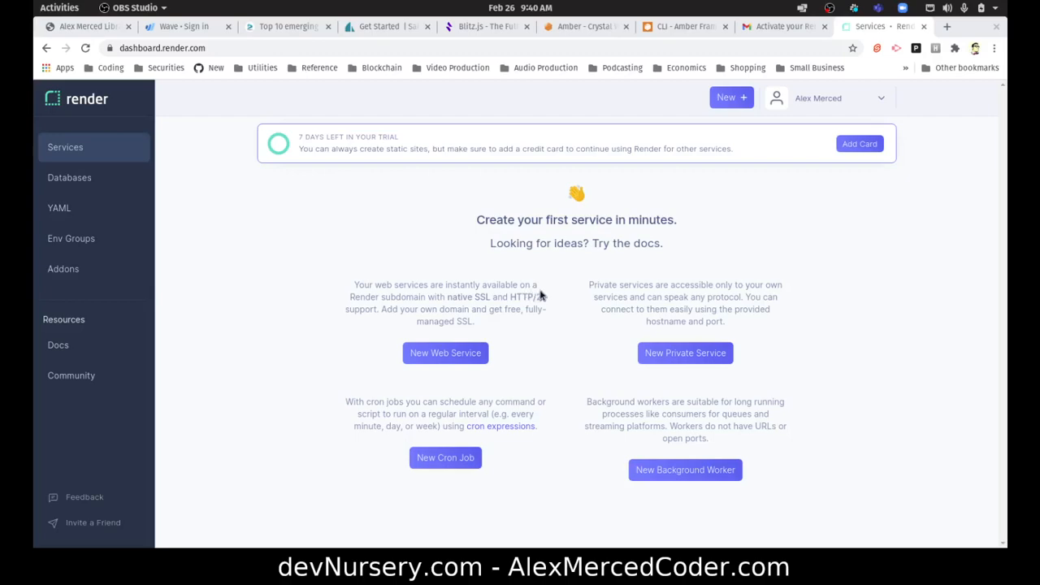
mouse_move(380, 181)
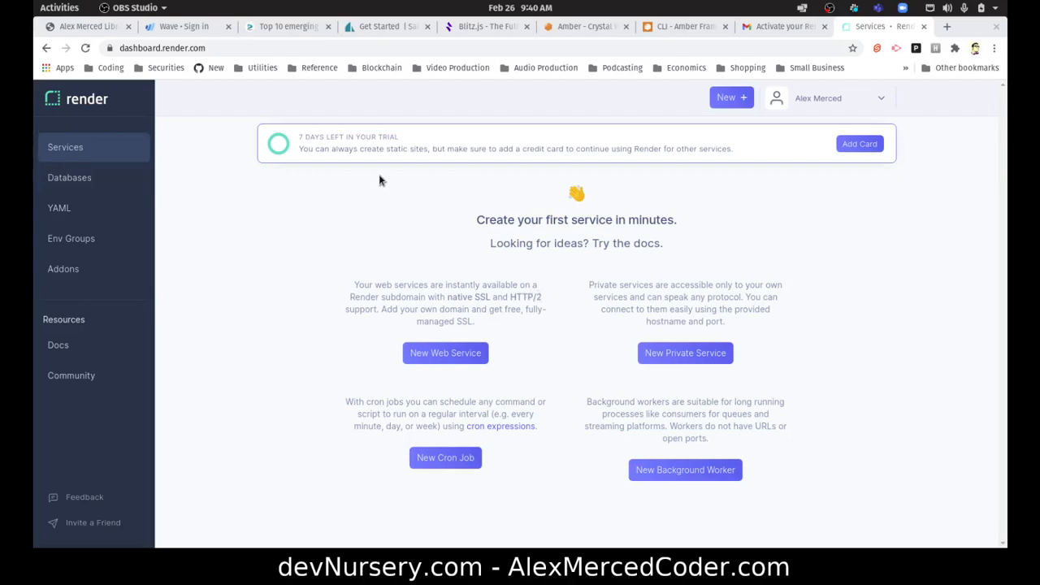
mouse_move(468, 153)
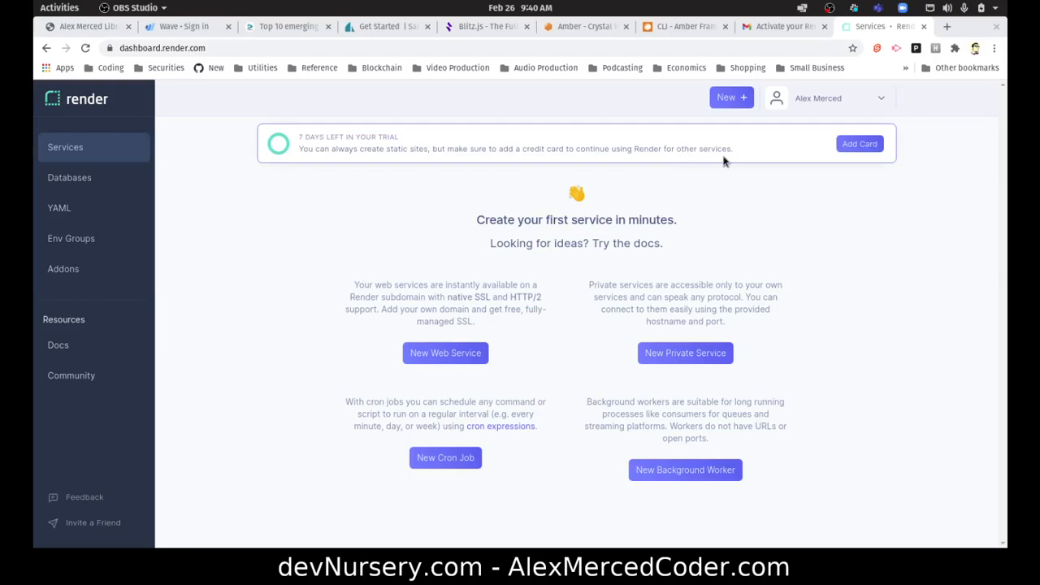
mouse_move(623, 241)
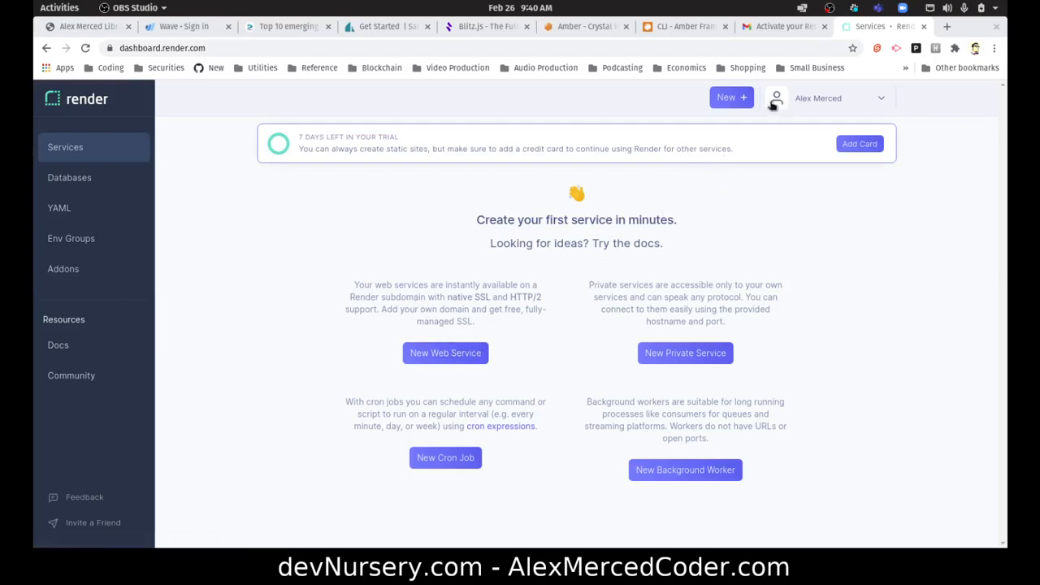
Start creating a new Static Site from the dashboard's New + menu
click(731, 97)
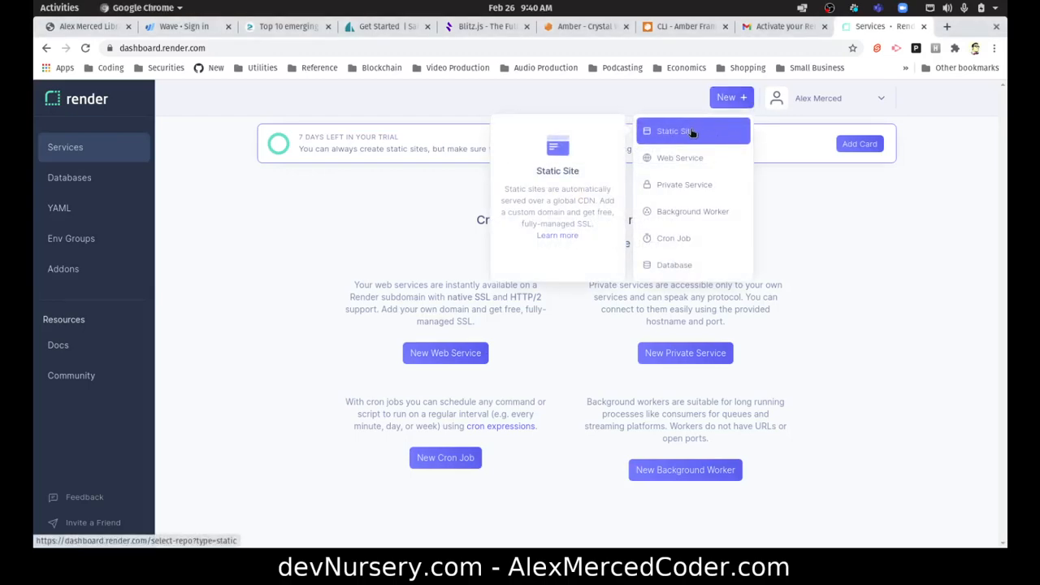
click(676, 130)
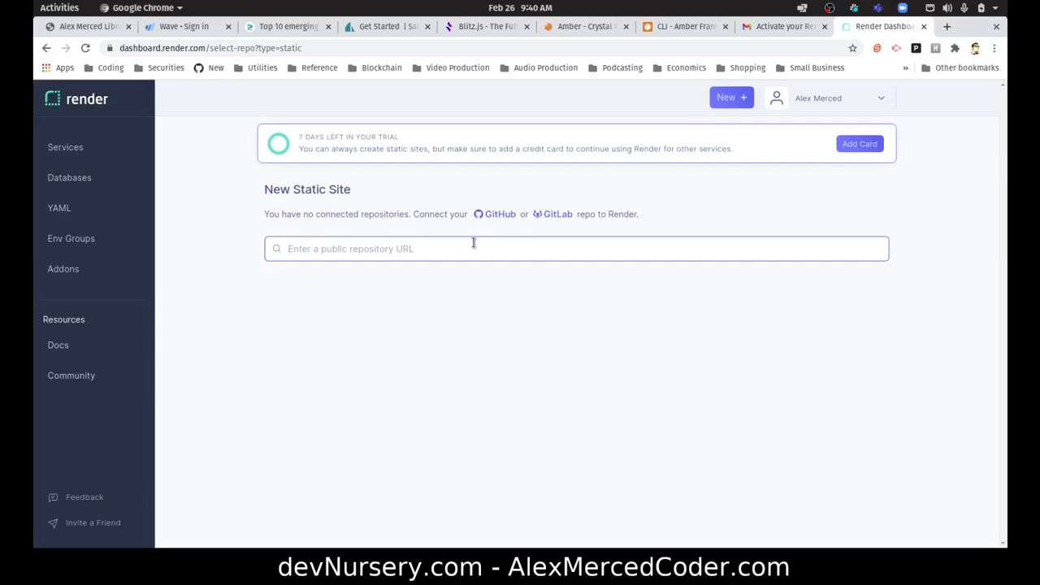
mouse_move(317, 266)
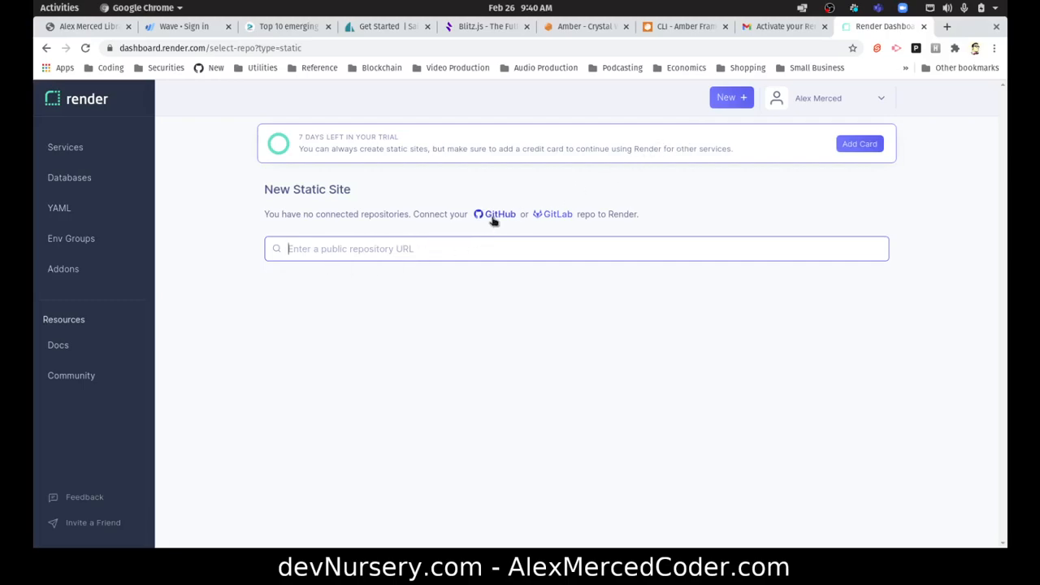
mouse_move(552, 218)
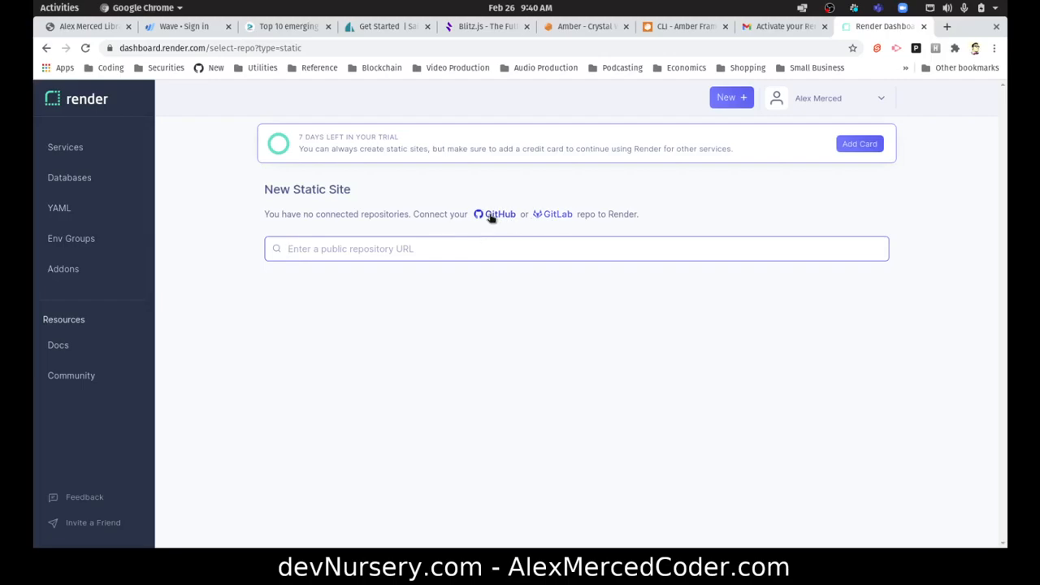
Begin connecting a GitHub account to Render from the New Static Site page
click(497, 214)
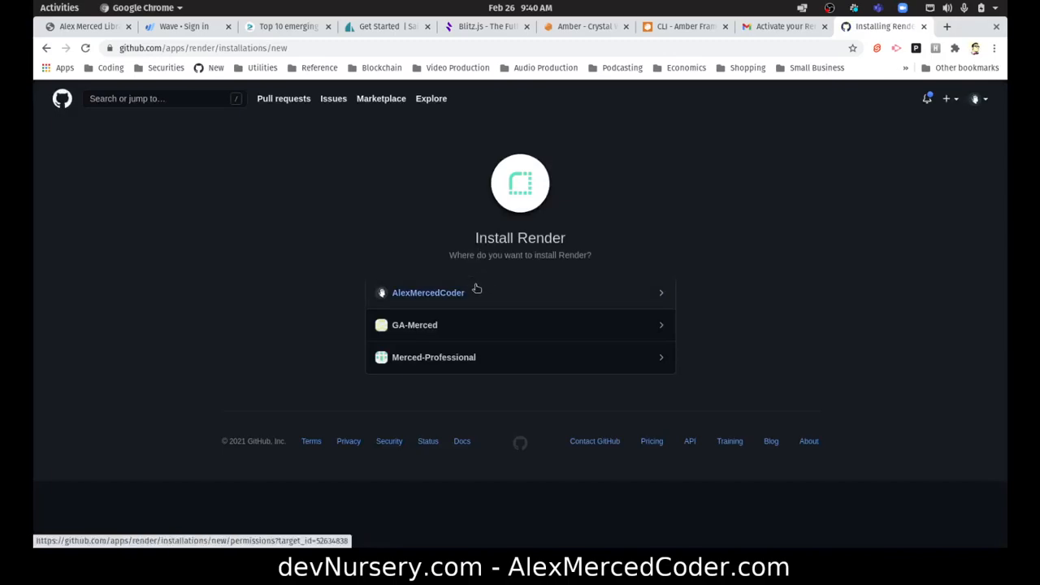
Install Render on the personal GitHub account and confirm access with the password
click(429, 293)
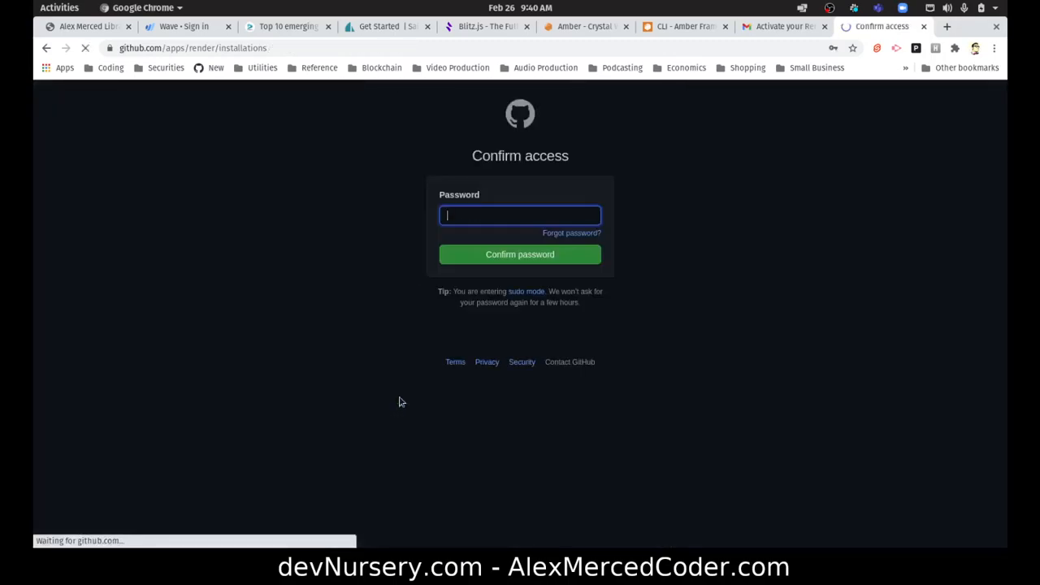
click(520, 215)
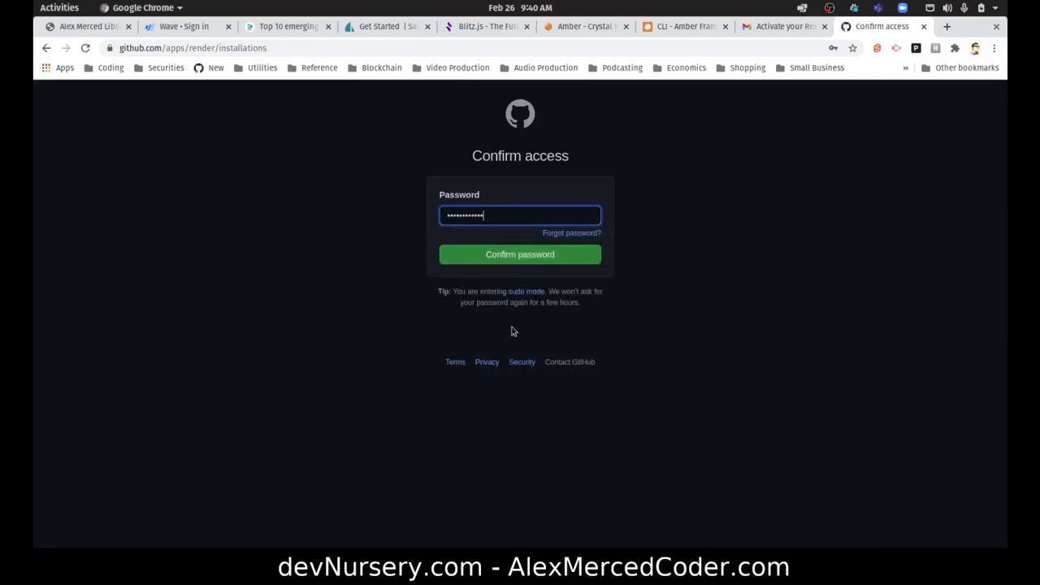
click(520, 253)
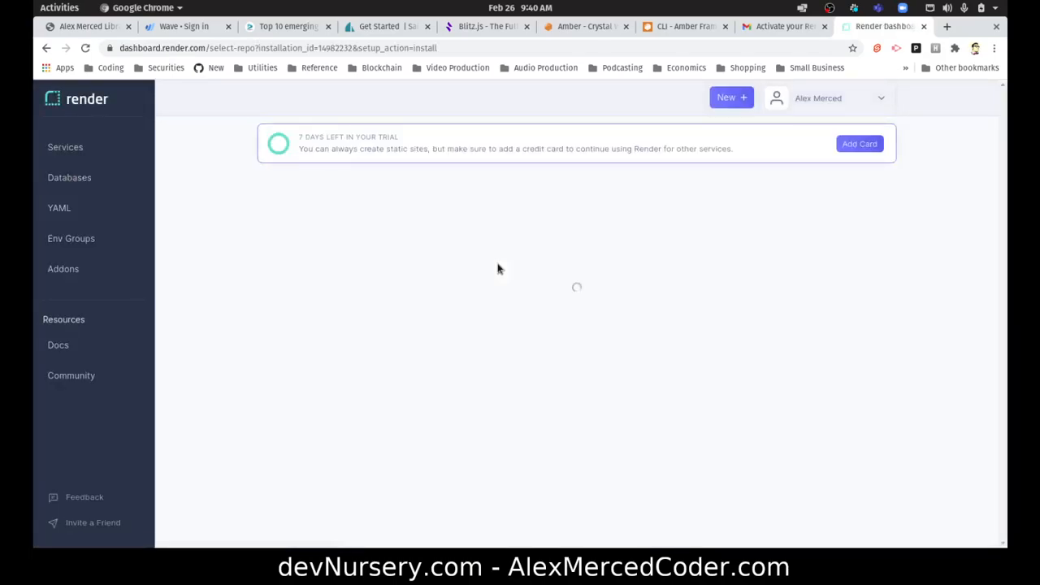
mouse_move(614, 439)
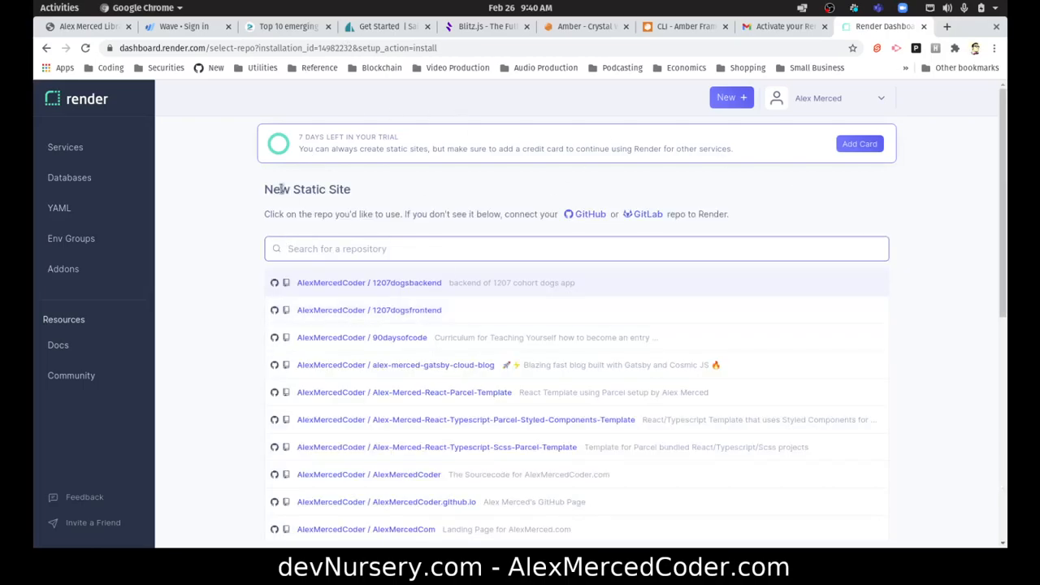
Search 'test' and choose AlexMercedCoder/testrepo as the static site's source repository
text(t)
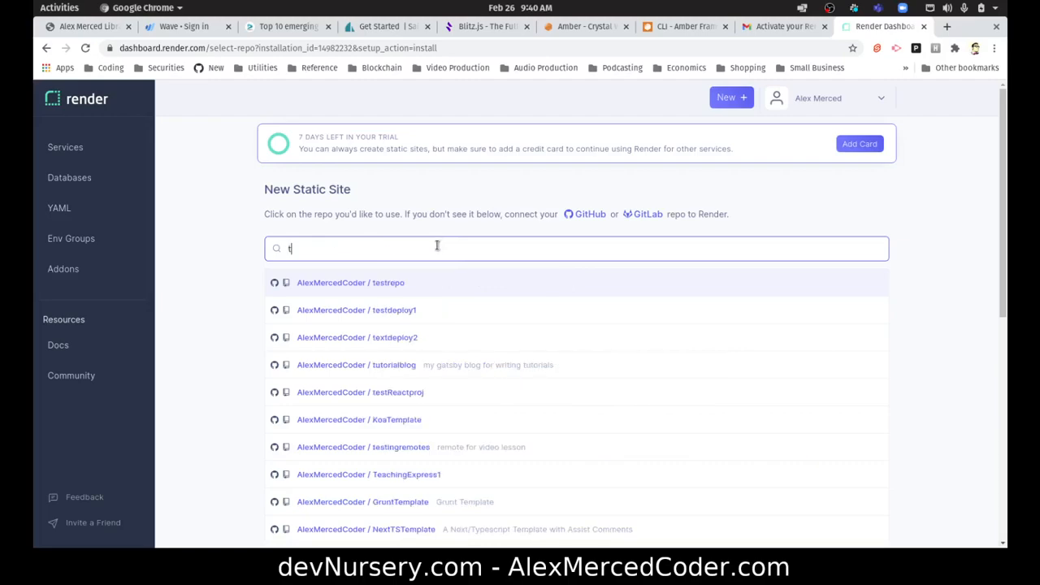
text(est)
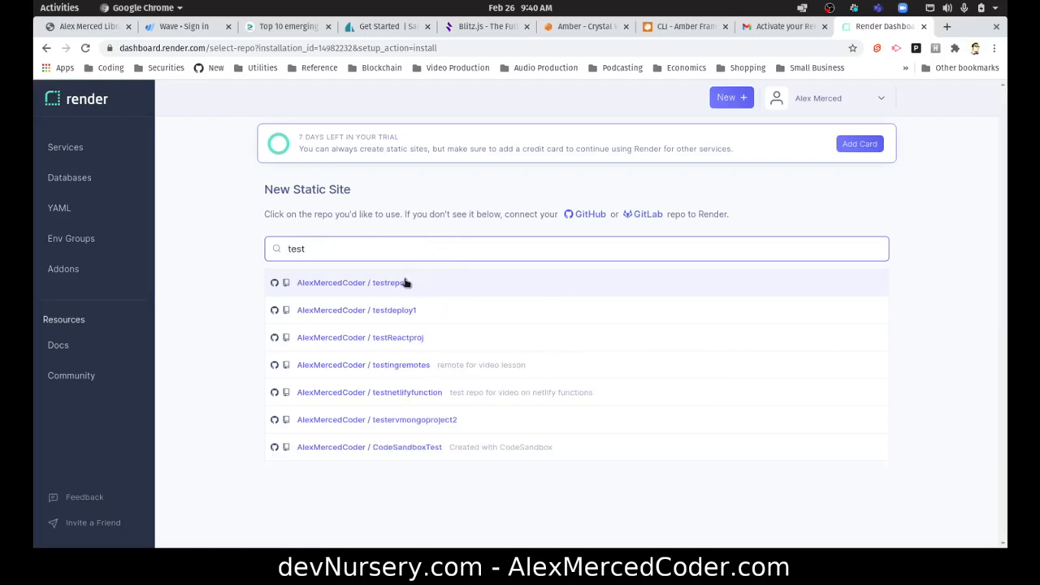
click(351, 283)
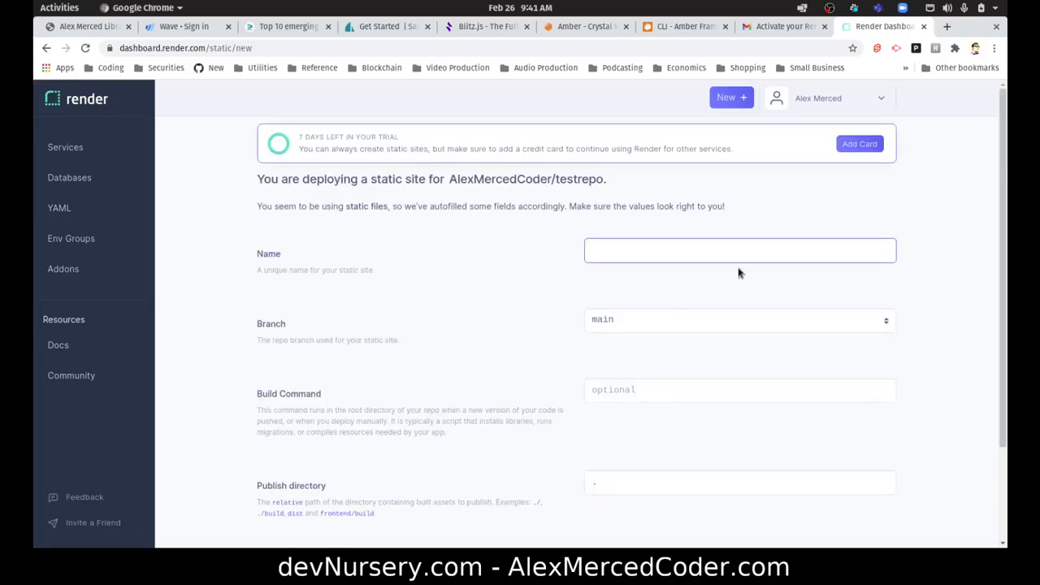
Name the static site 'test' and reveal its Advanced environment variable options
text(test)
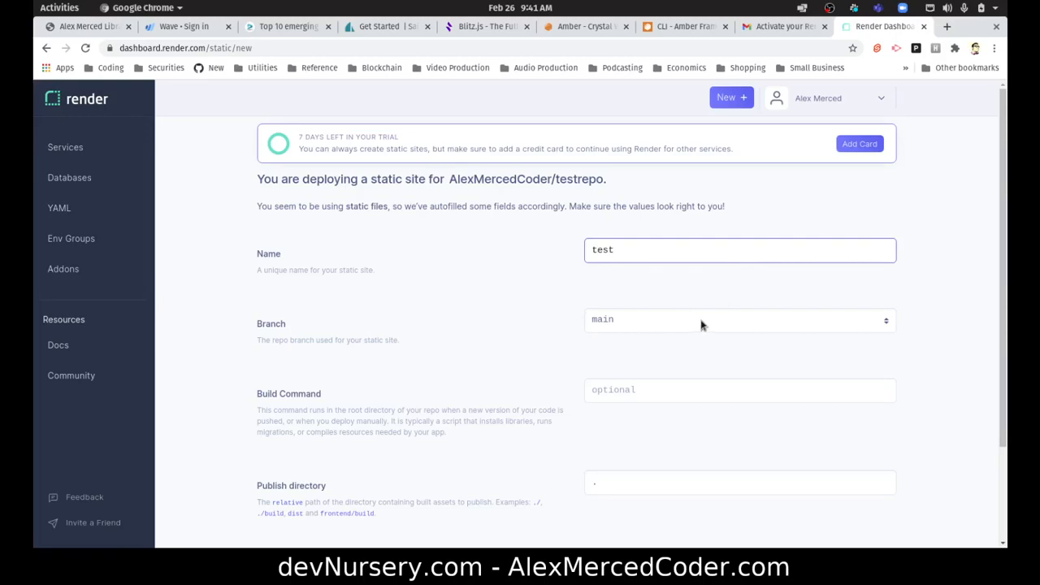
scroll(down, 3)
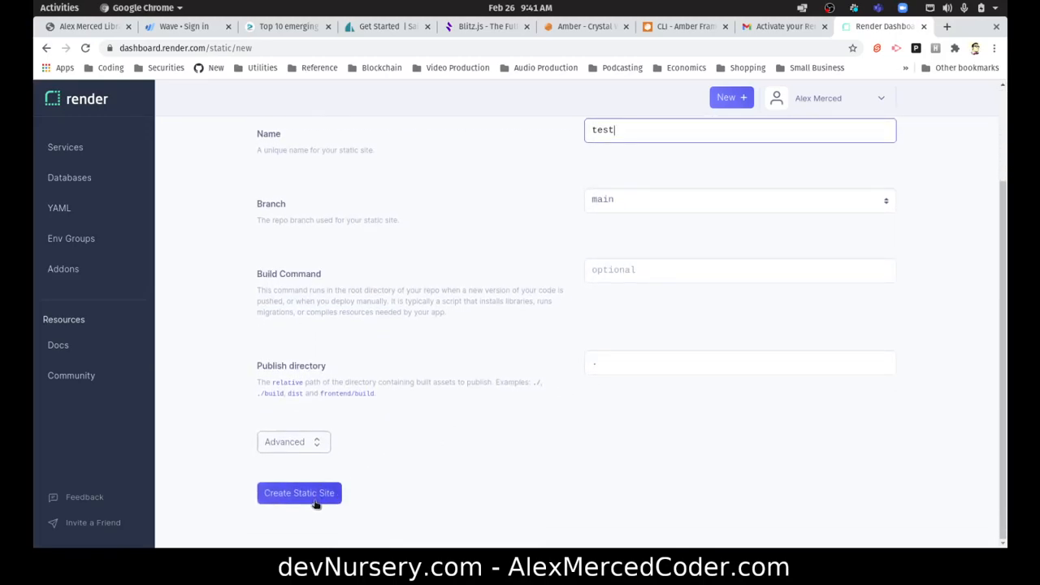
click(293, 442)
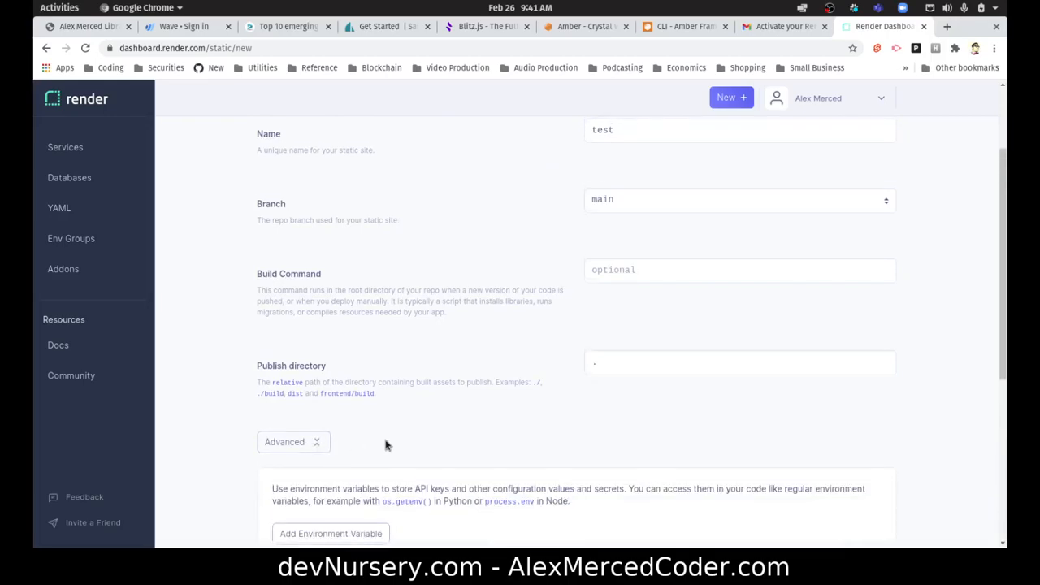
scroll(down, 3)
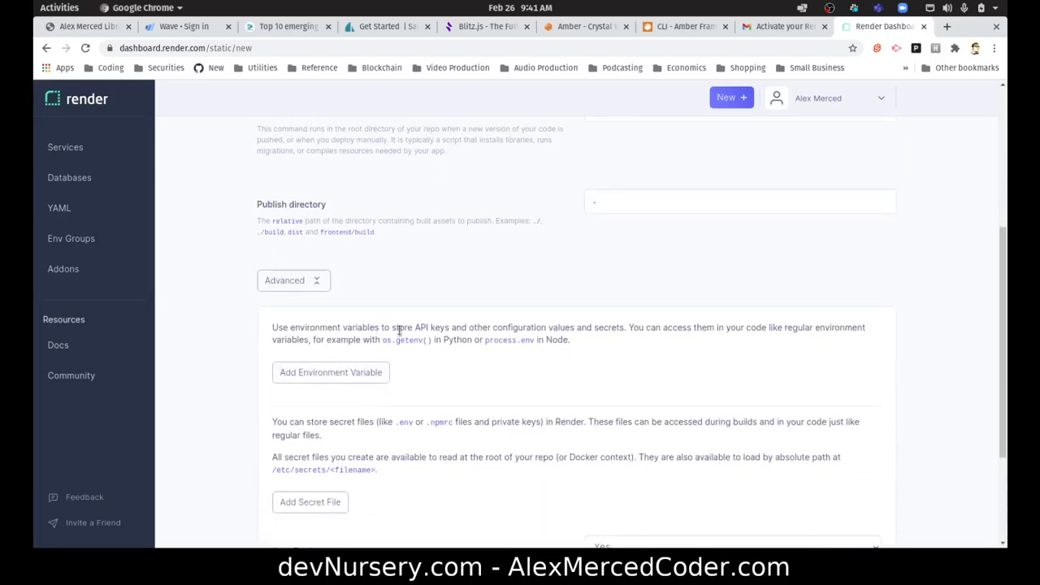
mouse_move(574, 341)
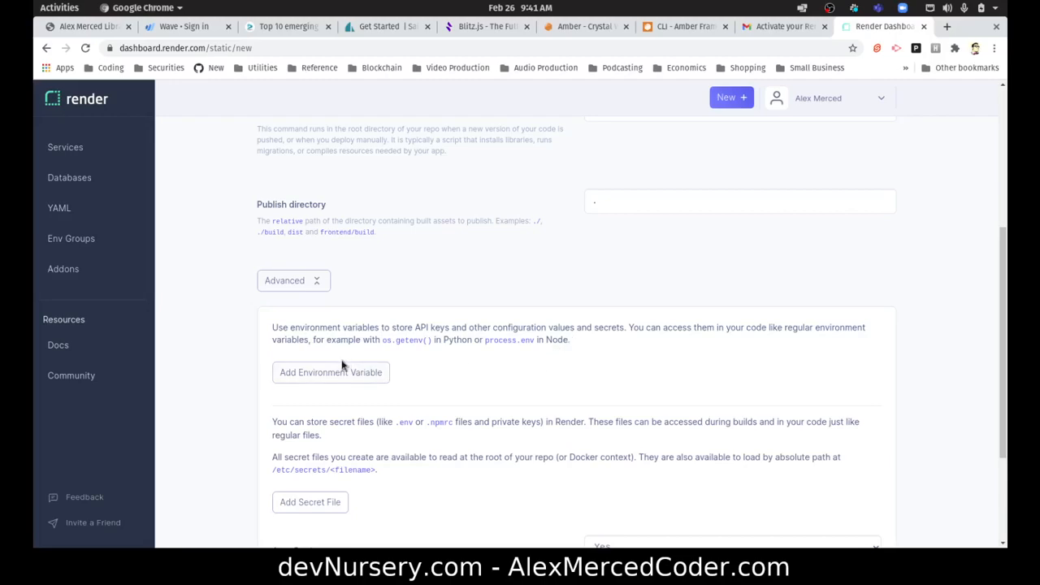
scroll(down, 3)
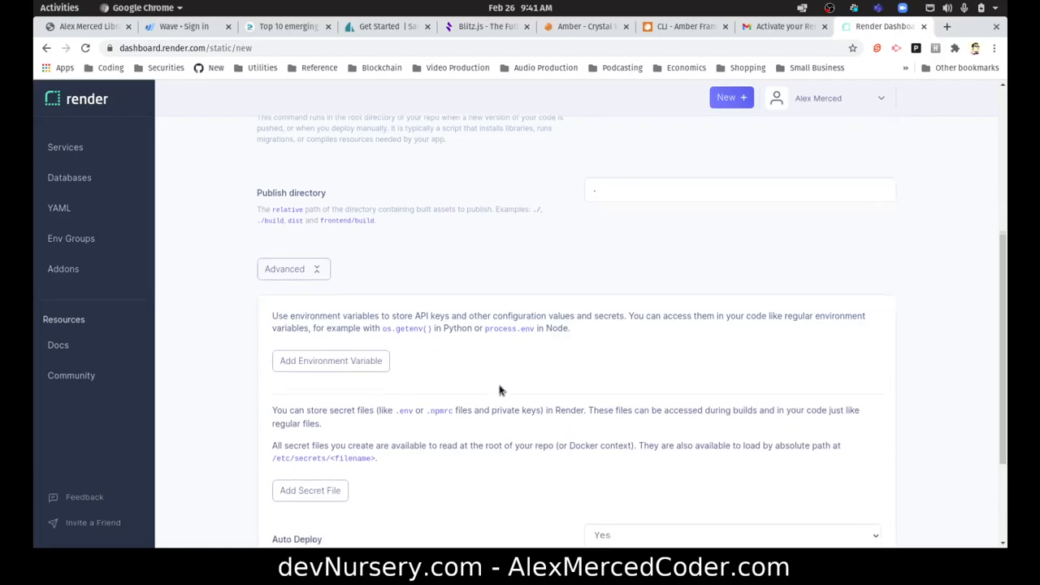
scroll(down, 3)
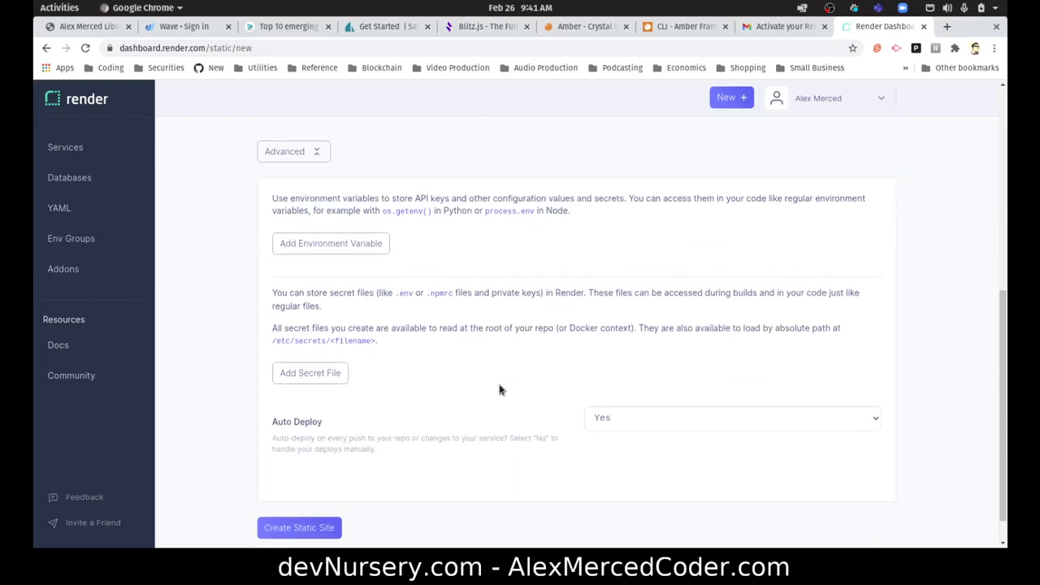
mouse_move(610, 318)
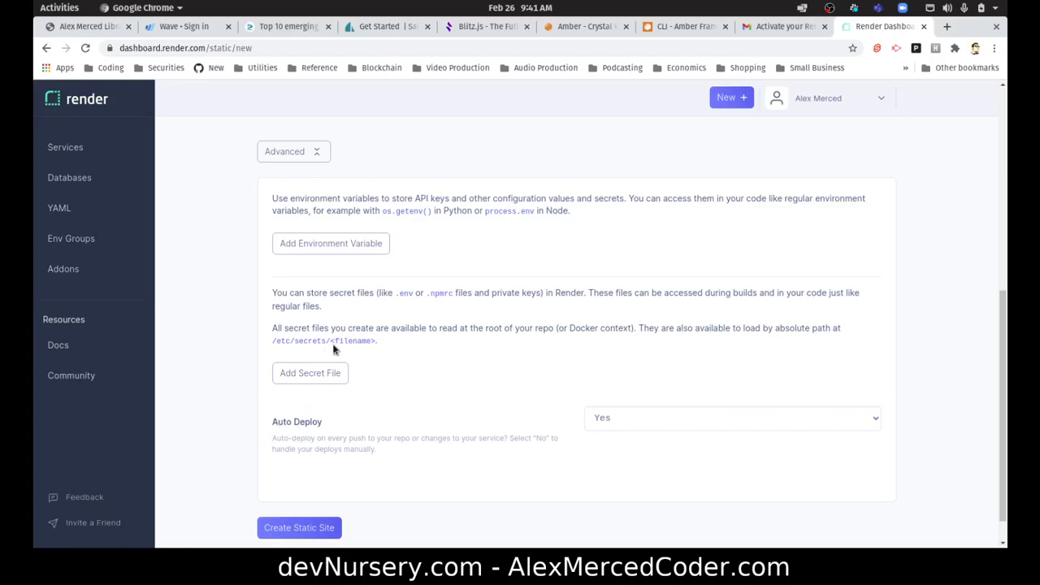
mouse_move(456, 350)
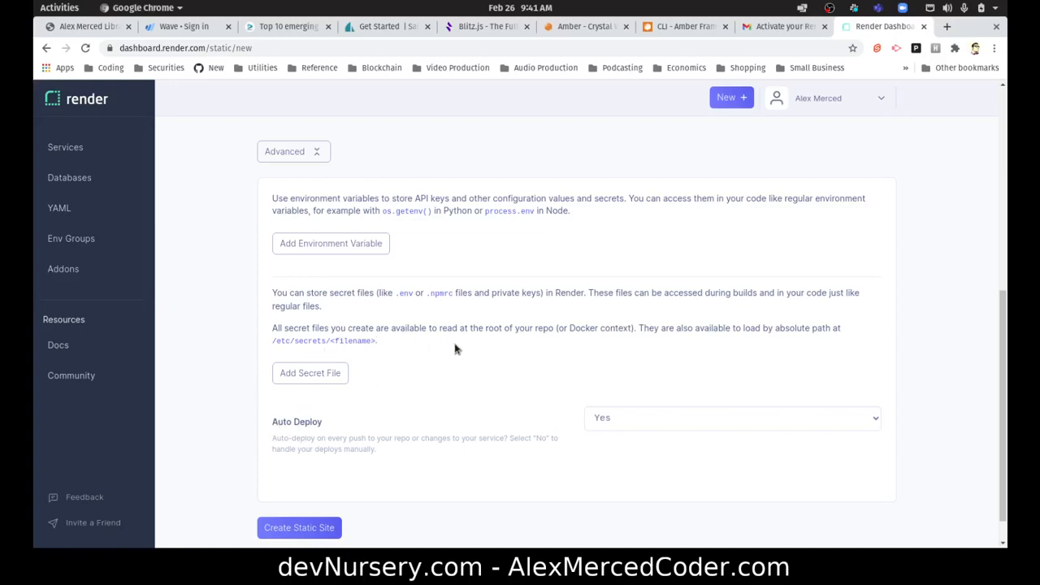
mouse_move(623, 341)
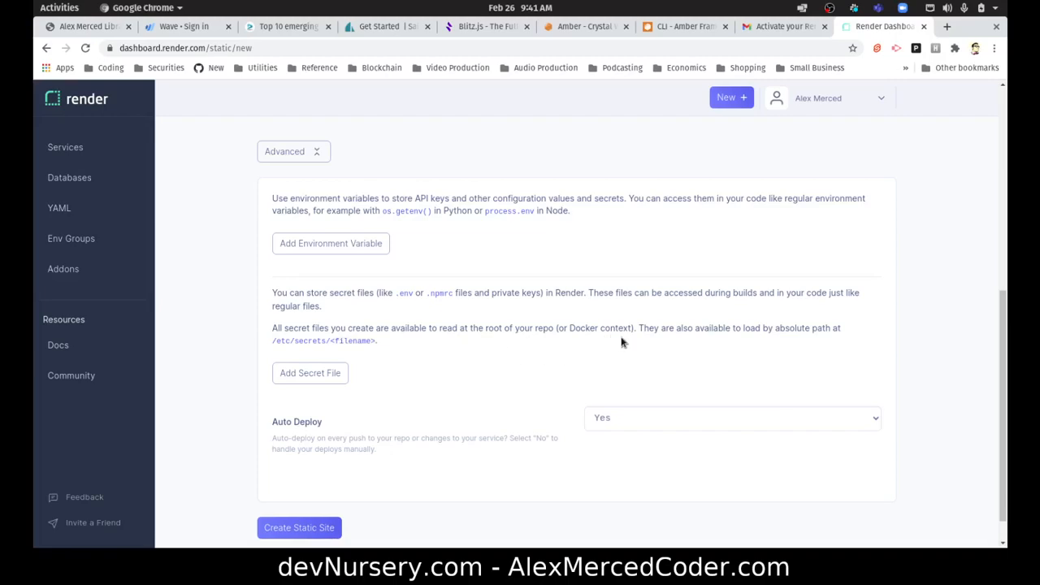
mouse_move(613, 345)
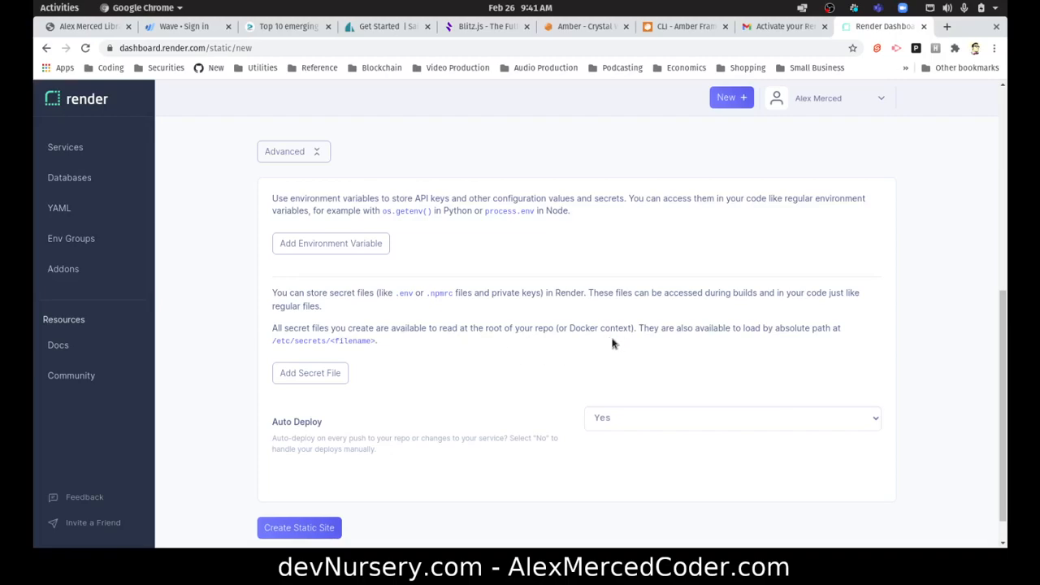
mouse_move(660, 348)
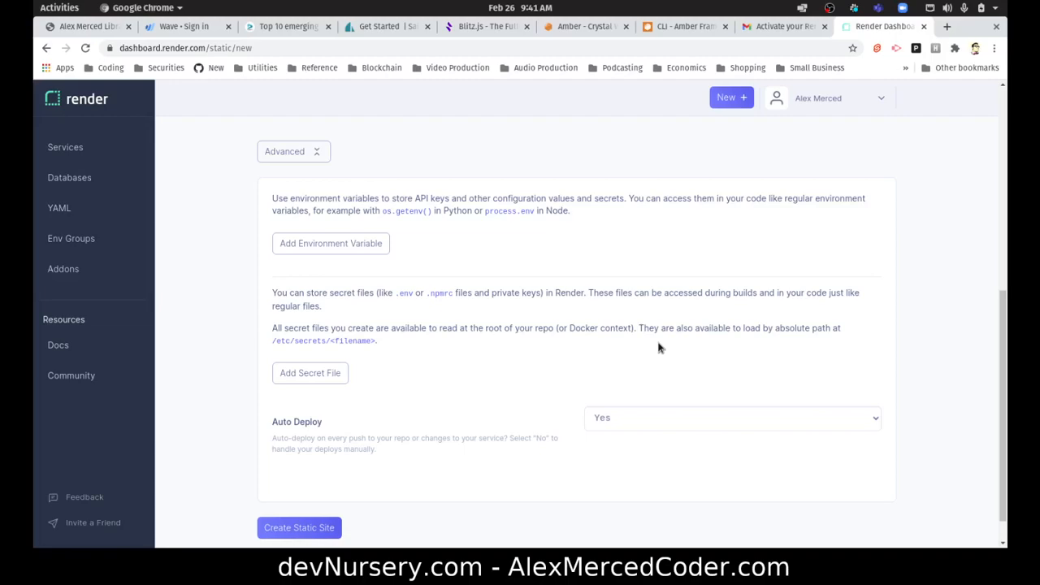
mouse_move(370, 439)
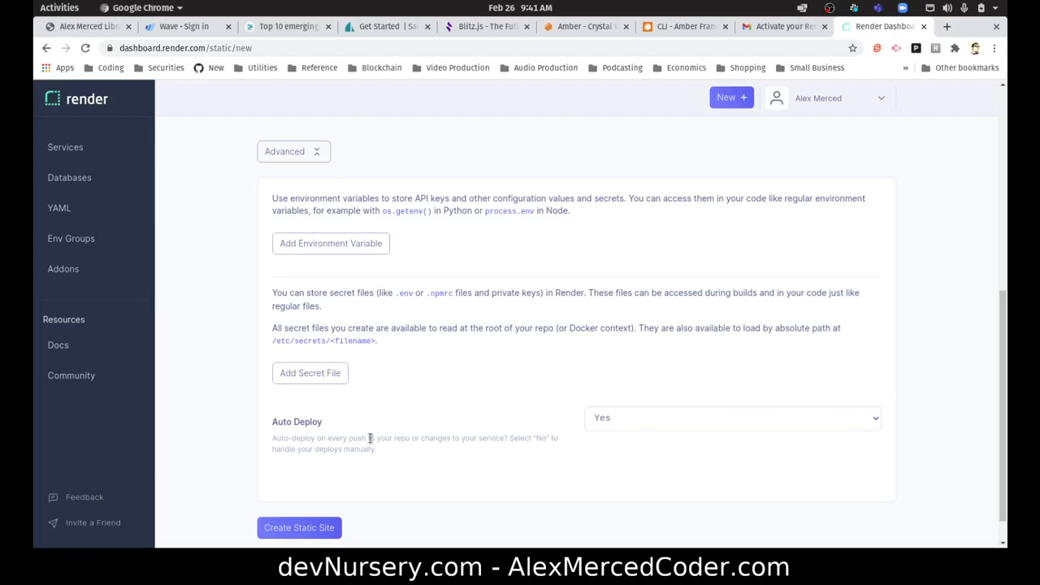
mouse_move(349, 510)
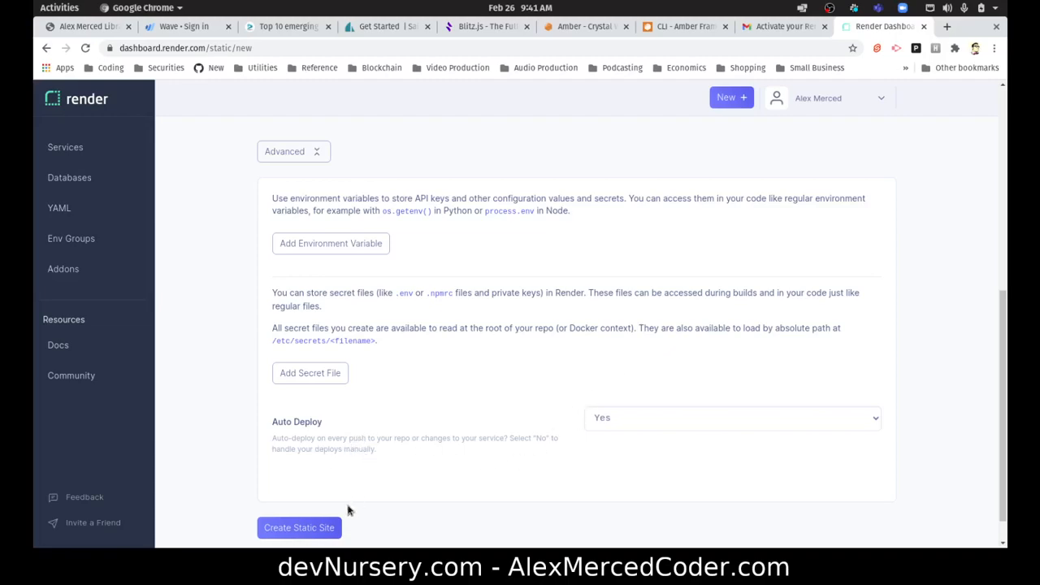
Create the static site 'test', starting its first deploy from testrepo's main branch
click(299, 526)
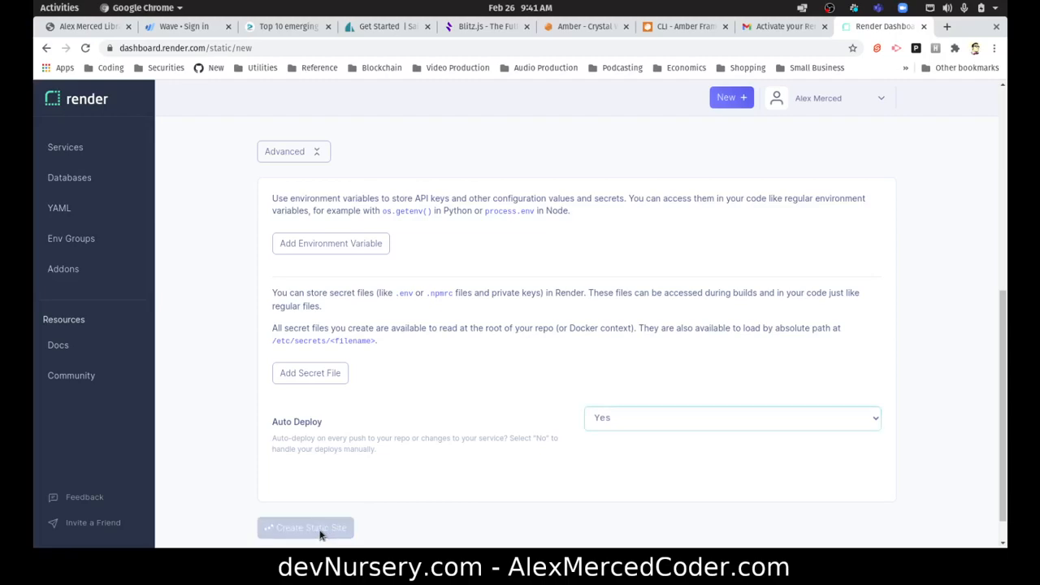
mouse_move(343, 516)
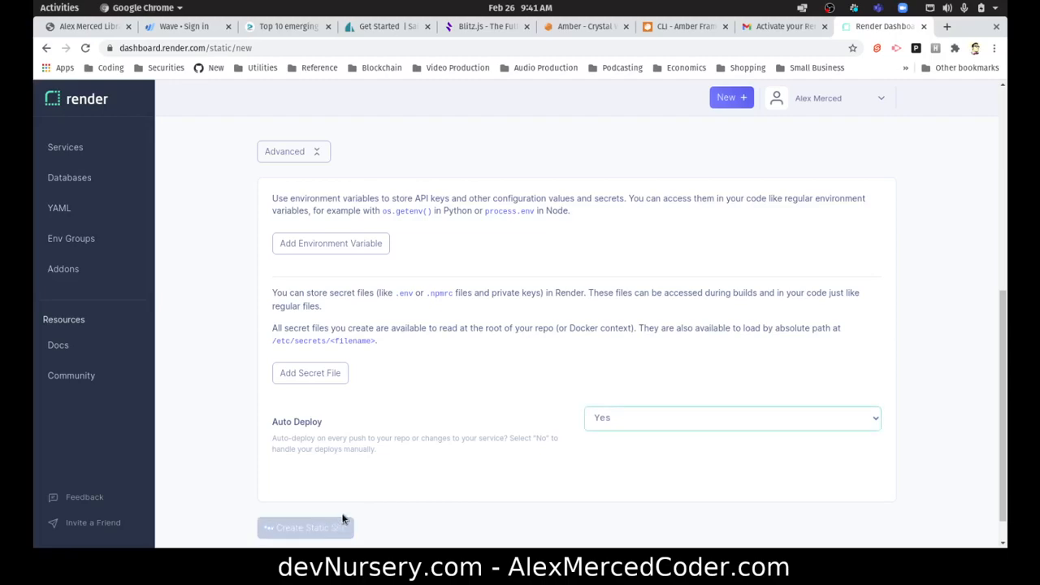
click(306, 526)
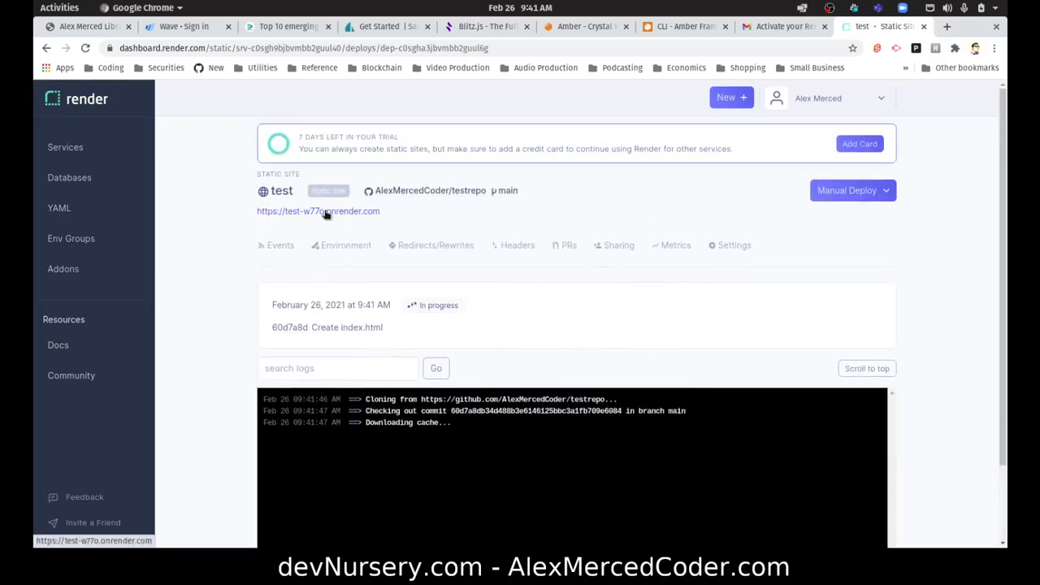
Open the site's onrender.com address, closing the 502 page and reopening it once live to see Hello World
click(317, 211)
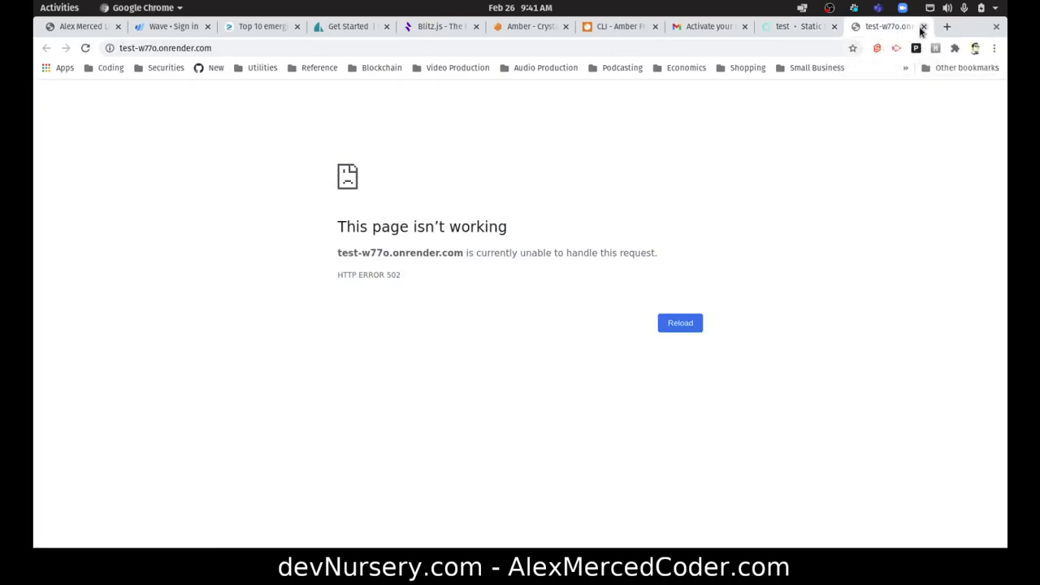
click(924, 26)
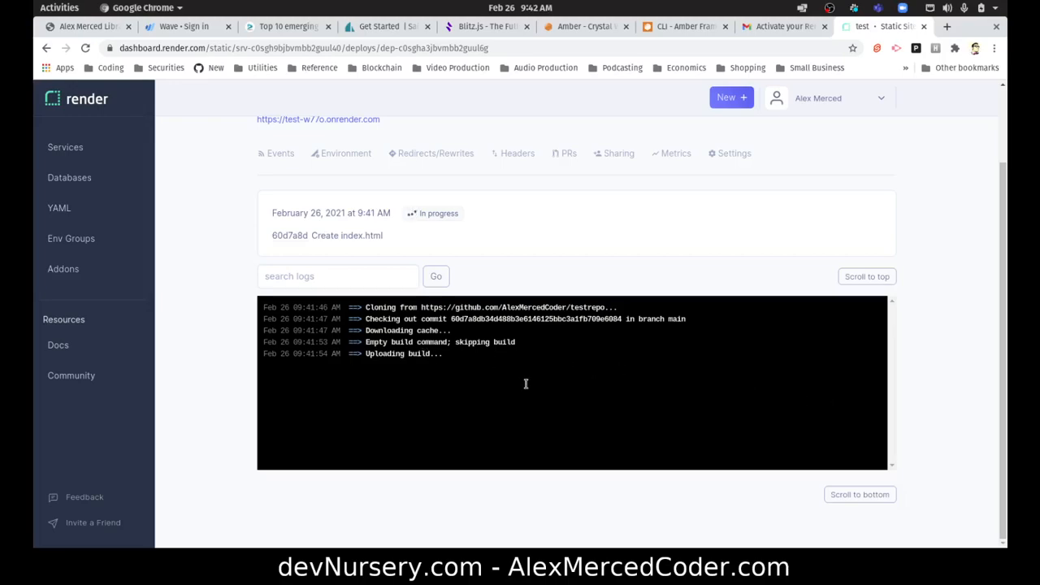
mouse_move(416, 367)
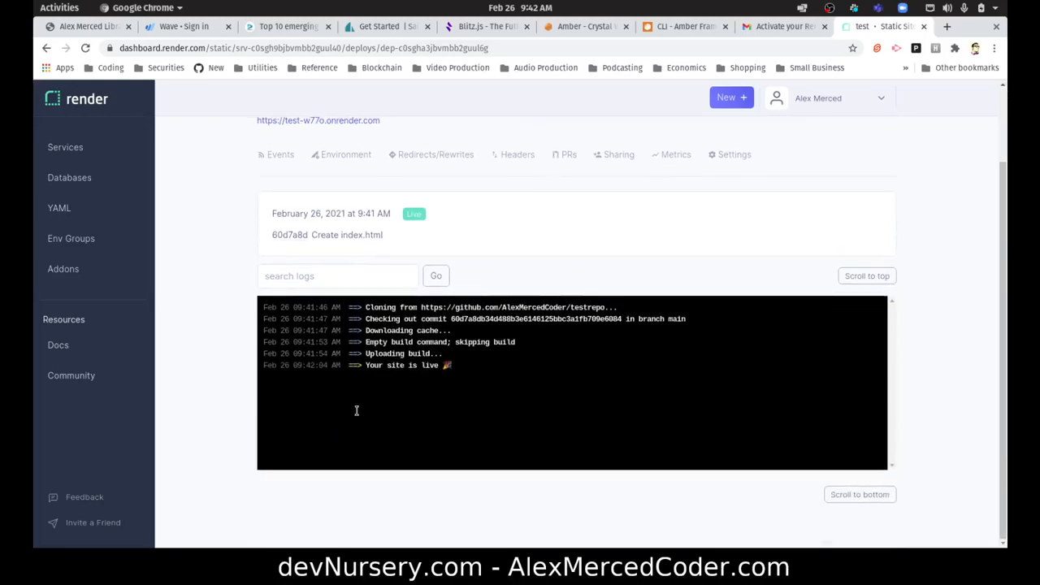
mouse_move(410, 396)
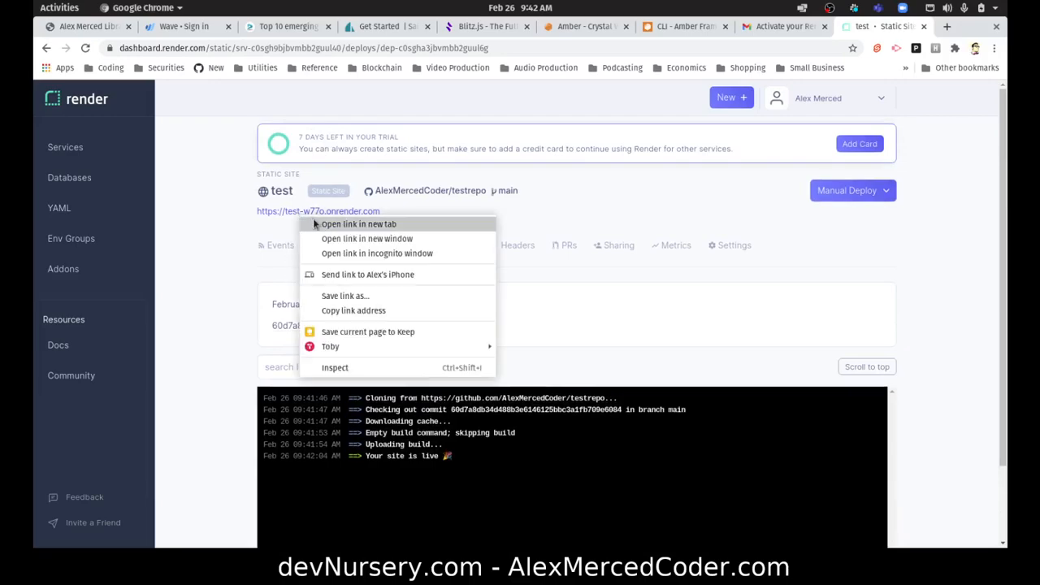
click(367, 224)
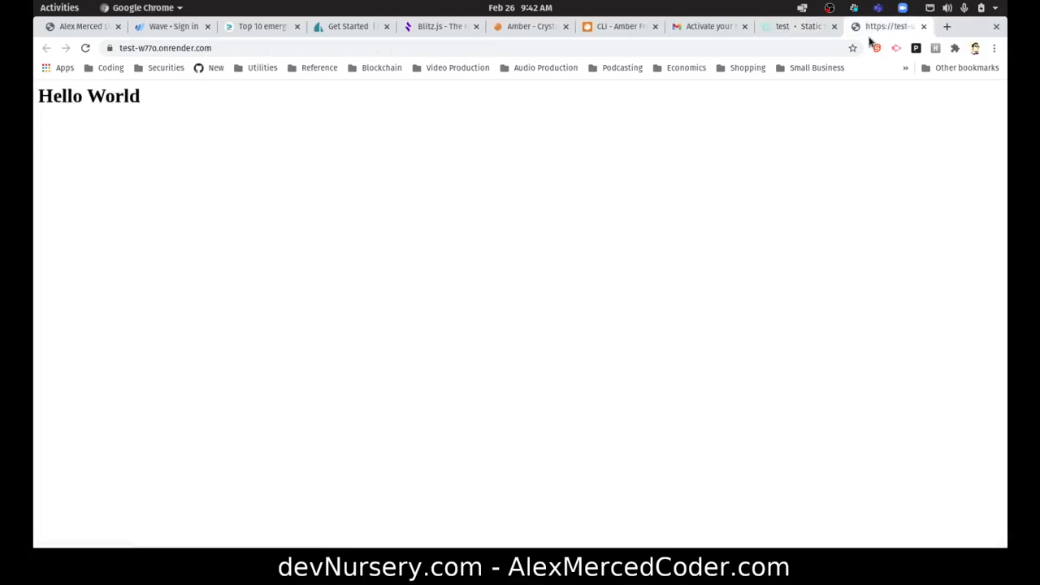
View the test site's Events history, then its Environment variables and secret files section
click(881, 26)
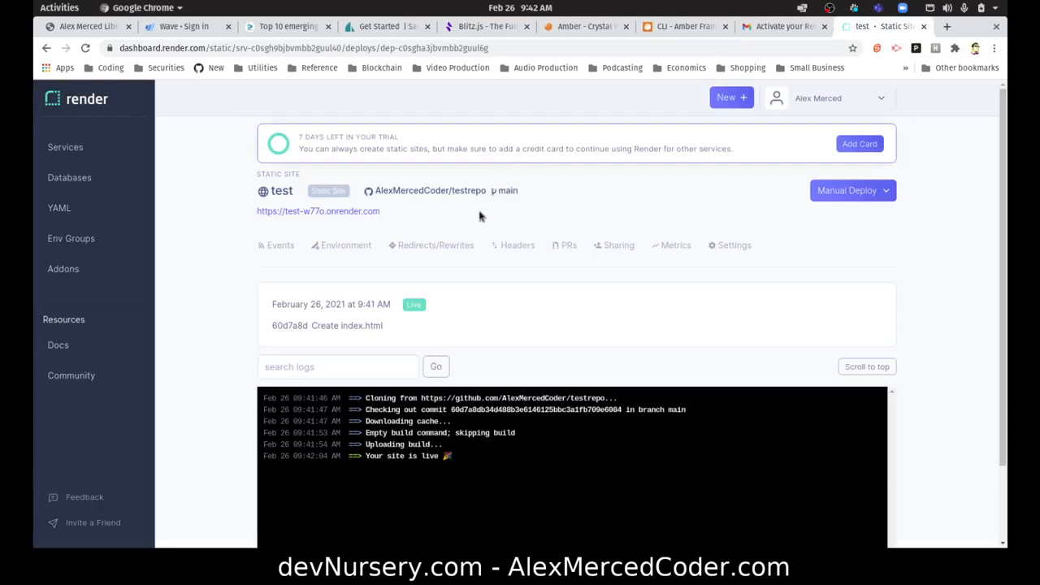
click(279, 243)
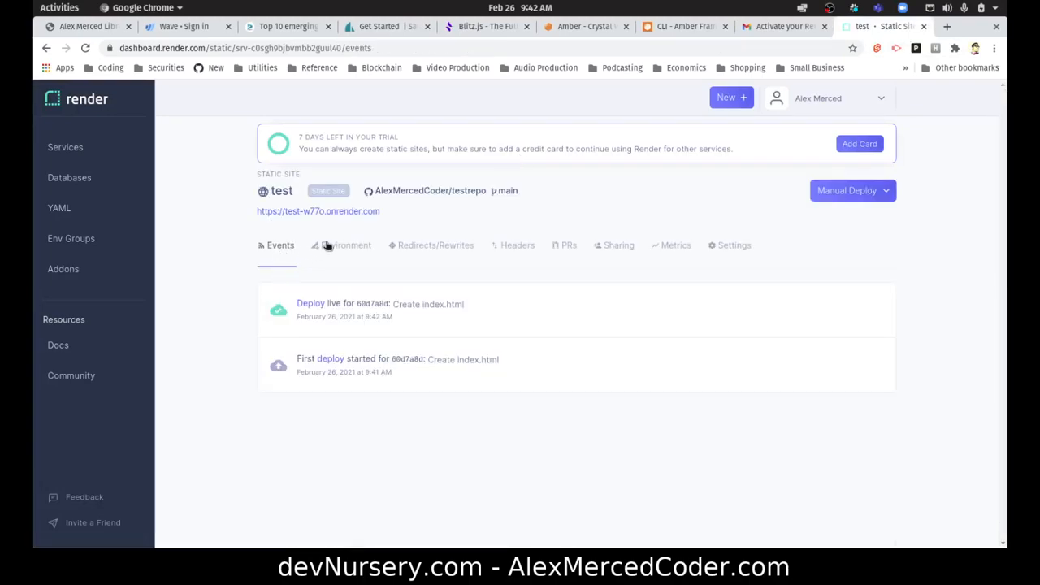
click(345, 243)
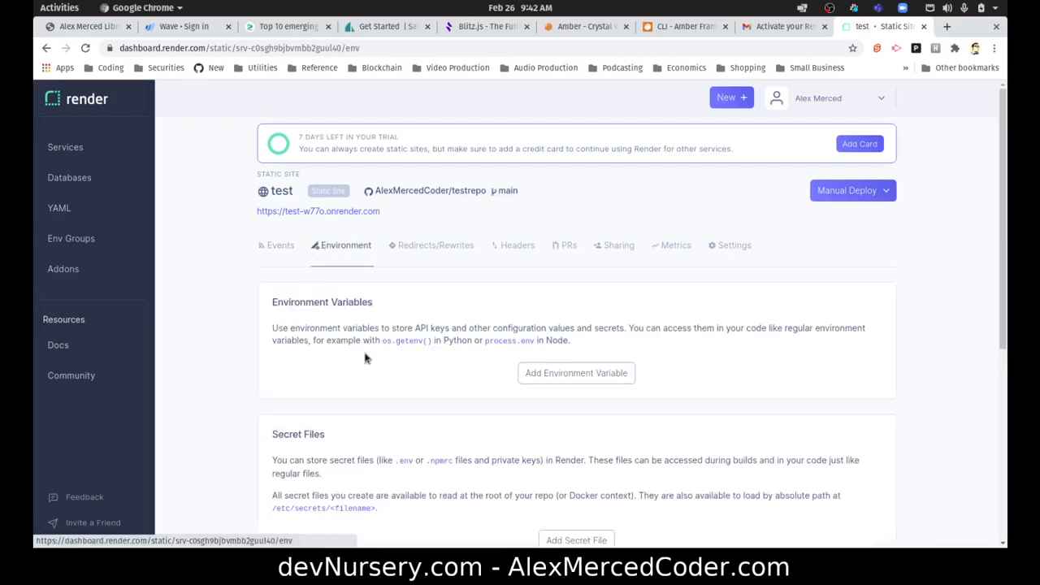
scroll(down, 3)
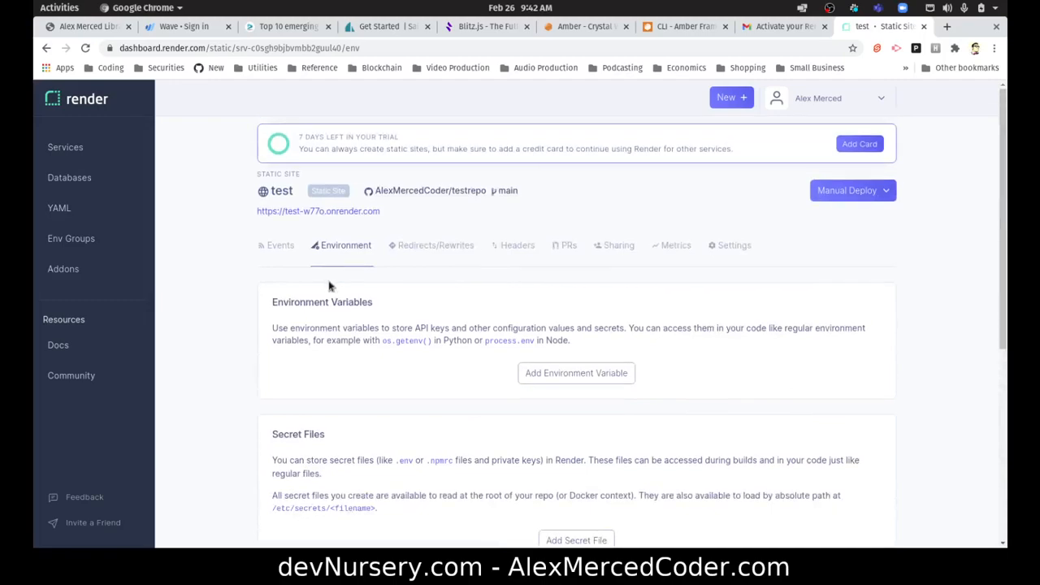
View Redirects/Rewrites and add an empty rule row with source, destination and Redirect action
click(436, 244)
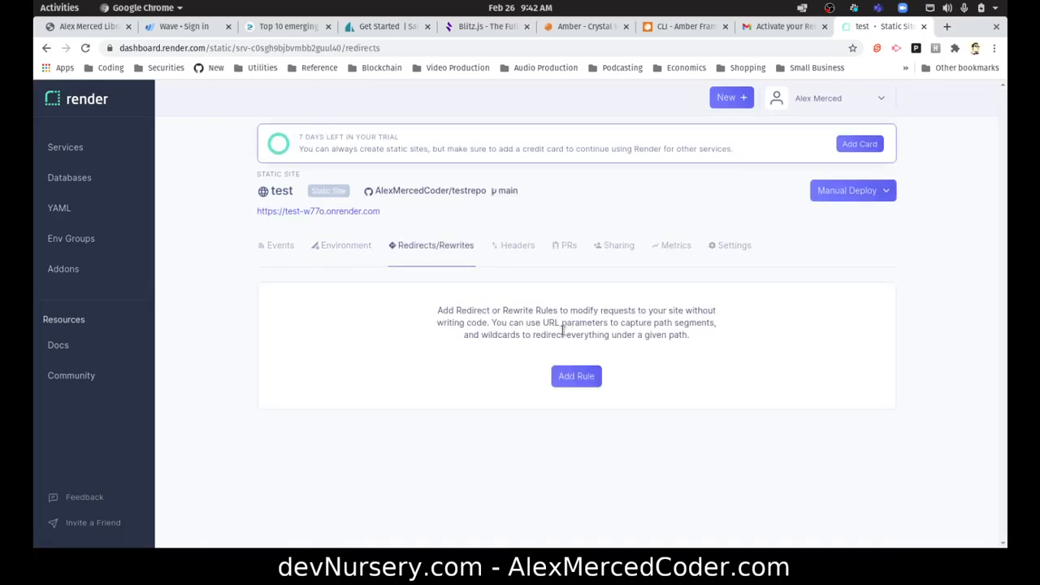
mouse_move(553, 336)
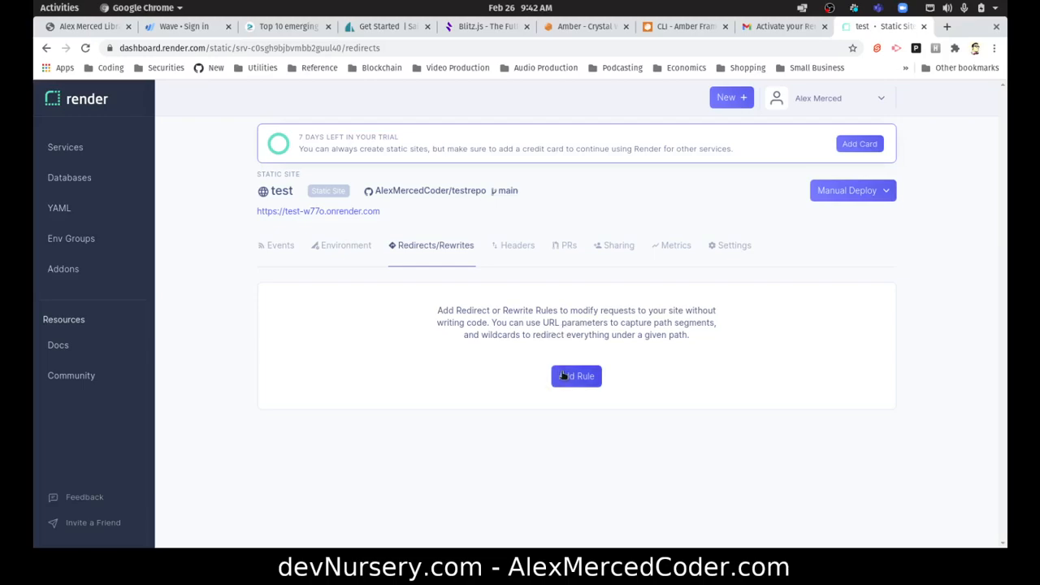
click(575, 376)
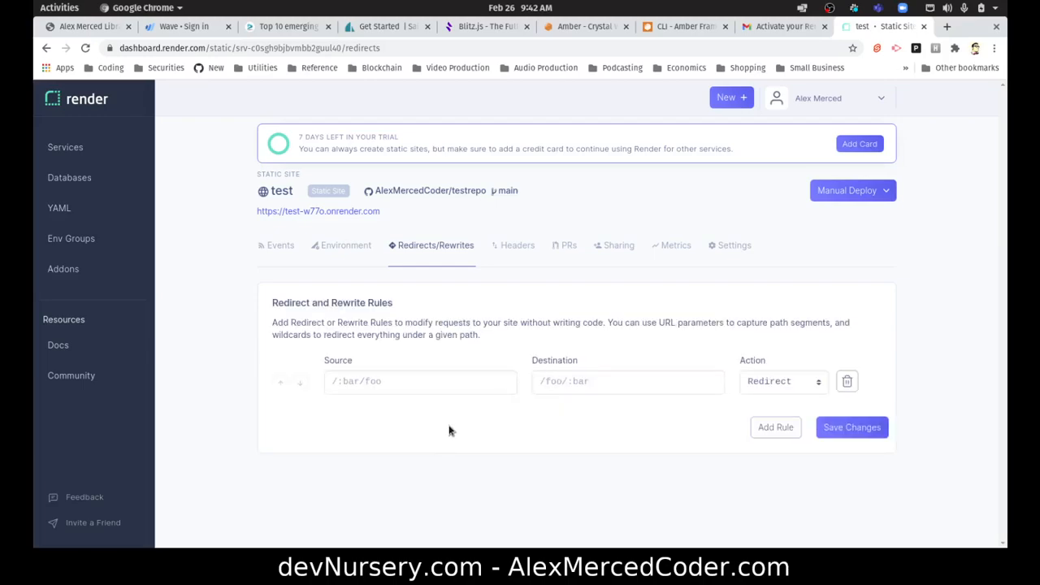
mouse_move(453, 426)
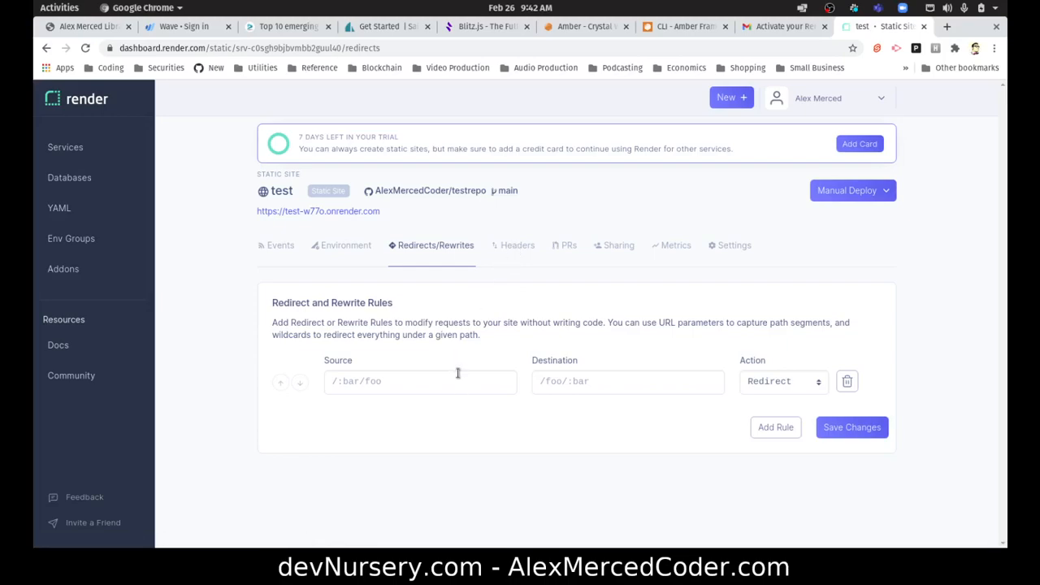
mouse_move(537, 353)
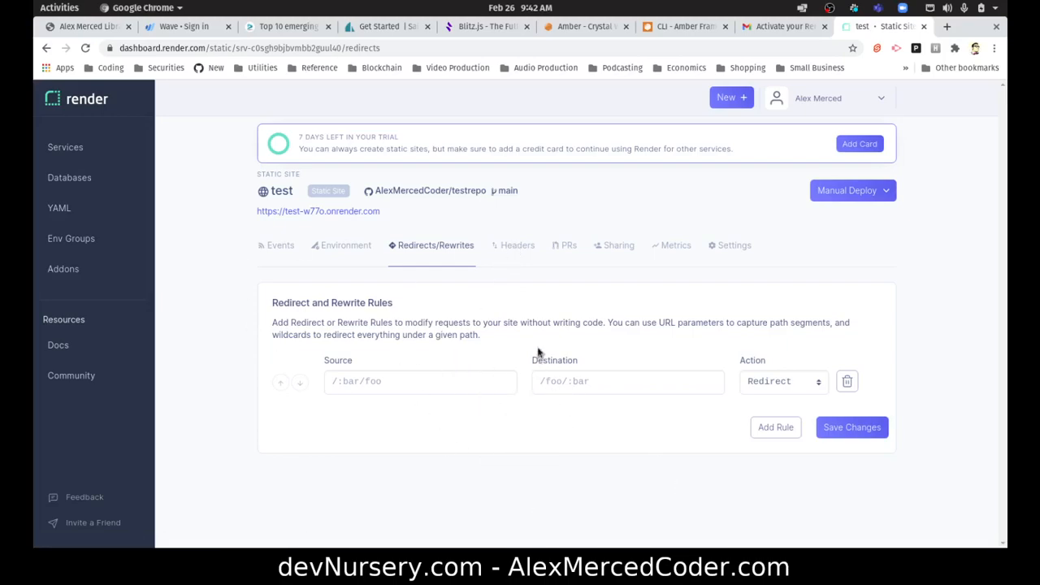
Browse the Headers, PRs and Sharing sections, then load the Metrics page
click(517, 244)
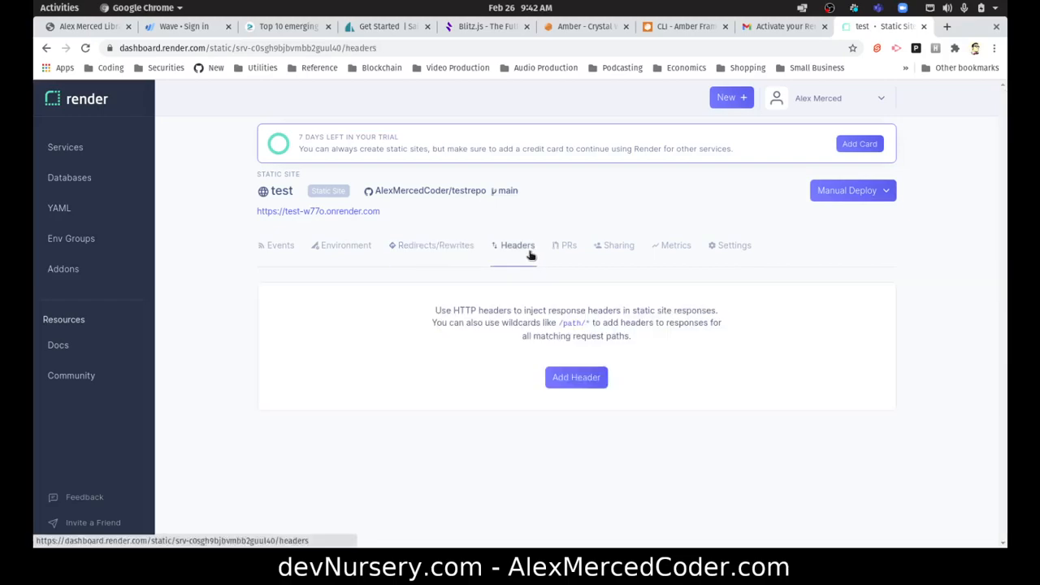
mouse_move(624, 321)
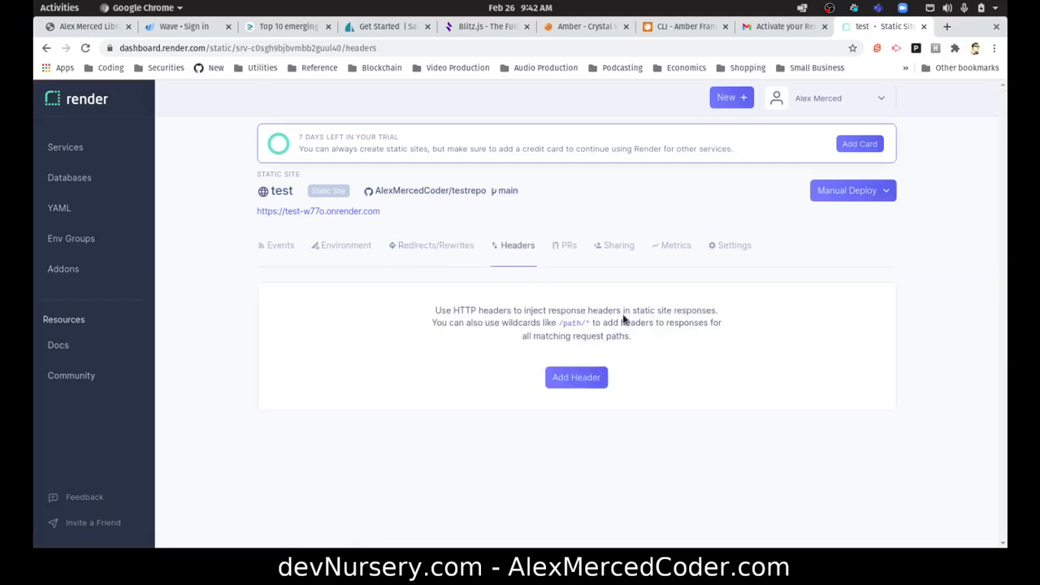
mouse_move(618, 317)
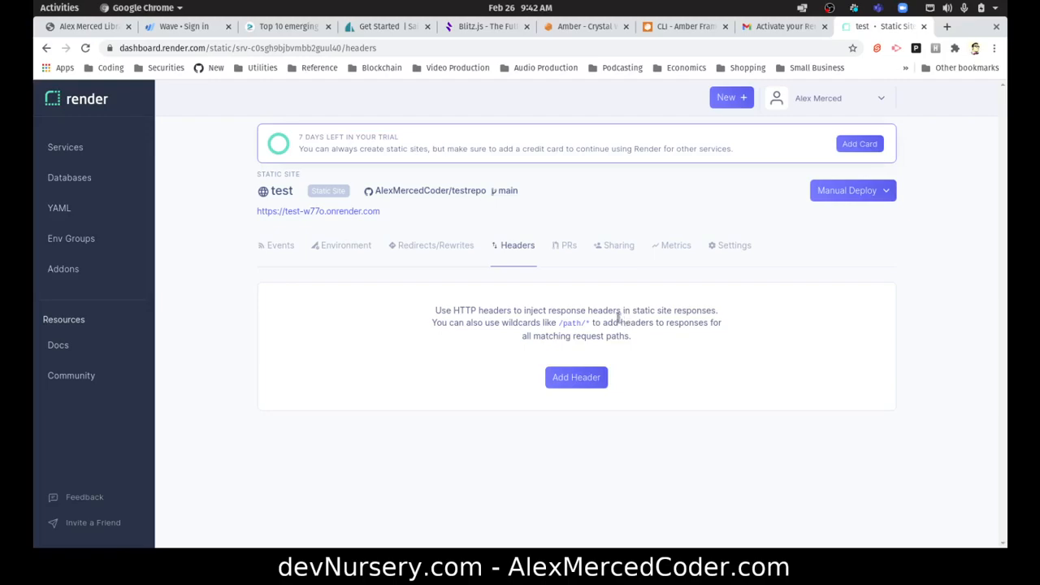
mouse_move(555, 334)
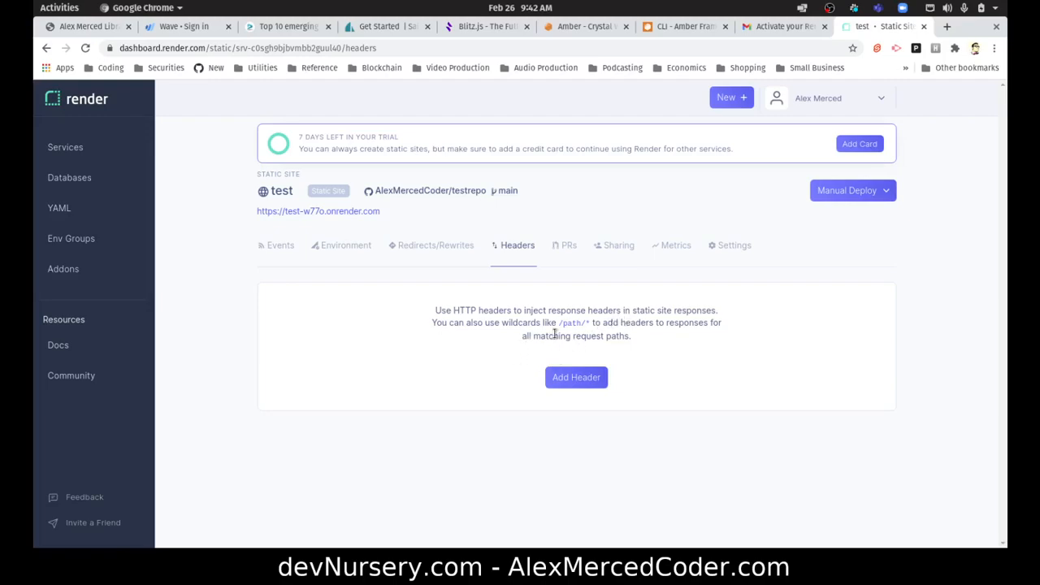
mouse_move(571, 254)
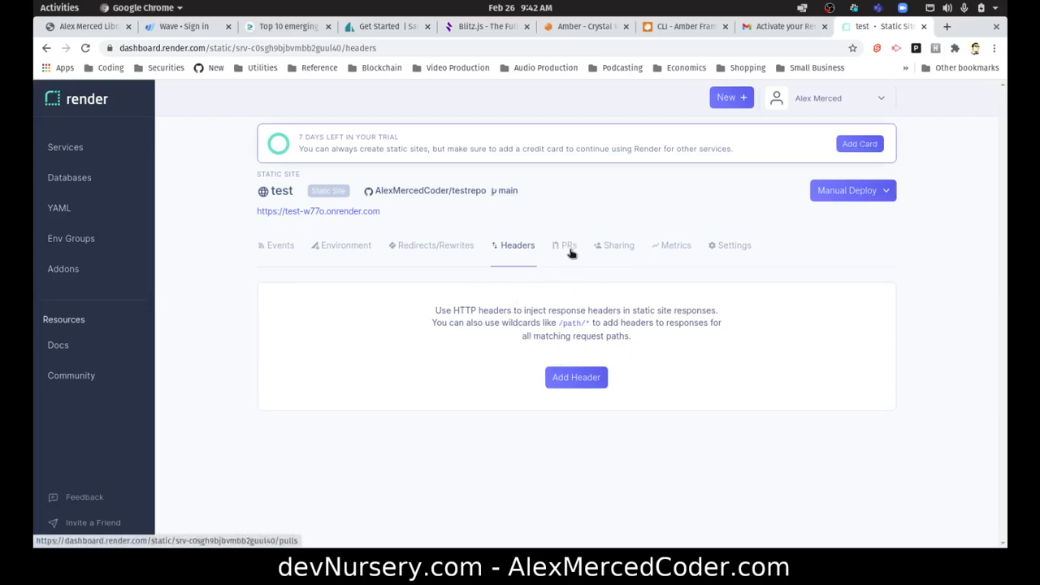
click(567, 244)
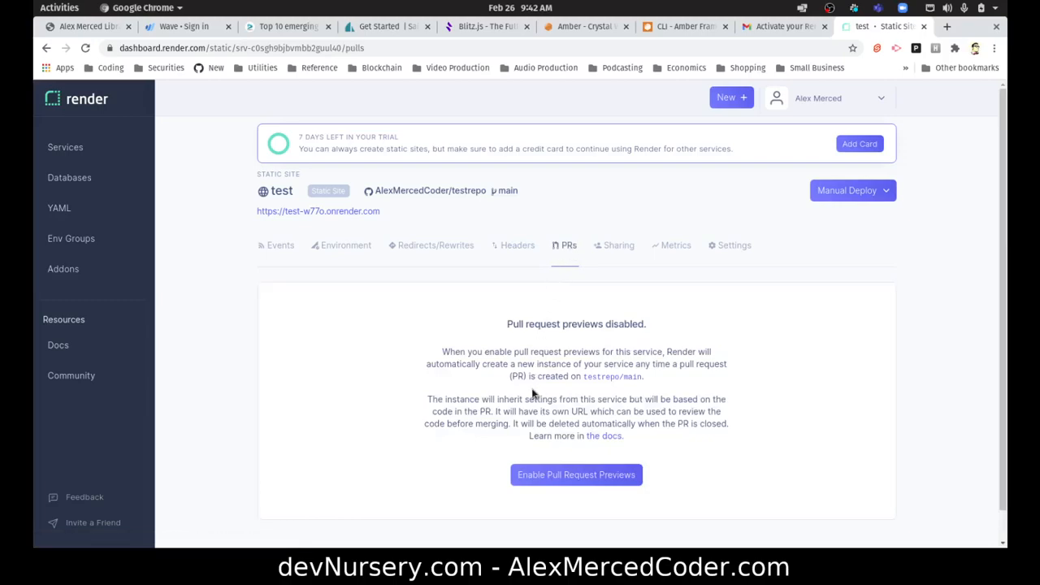
click(619, 244)
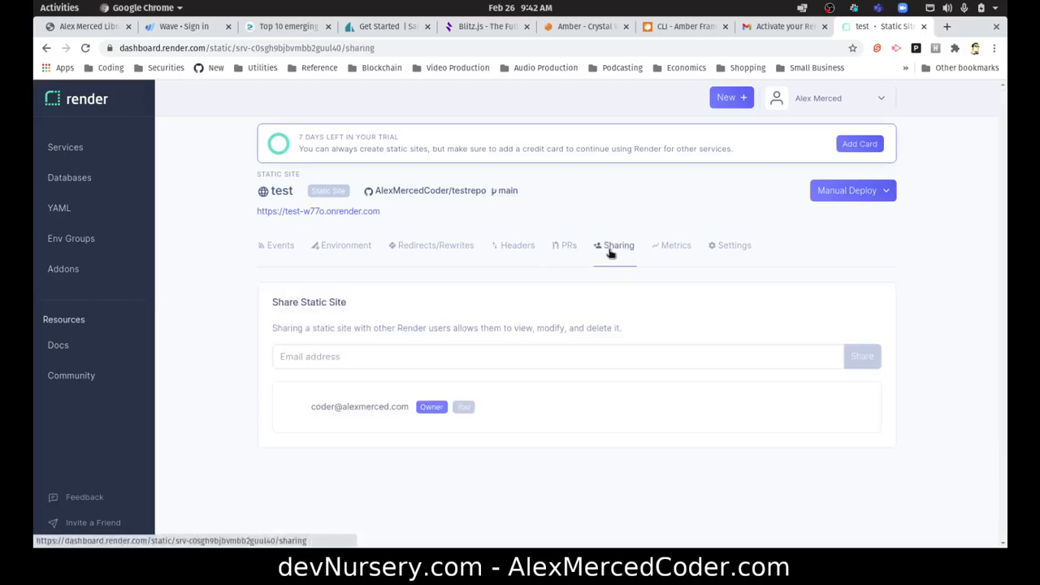
click(675, 243)
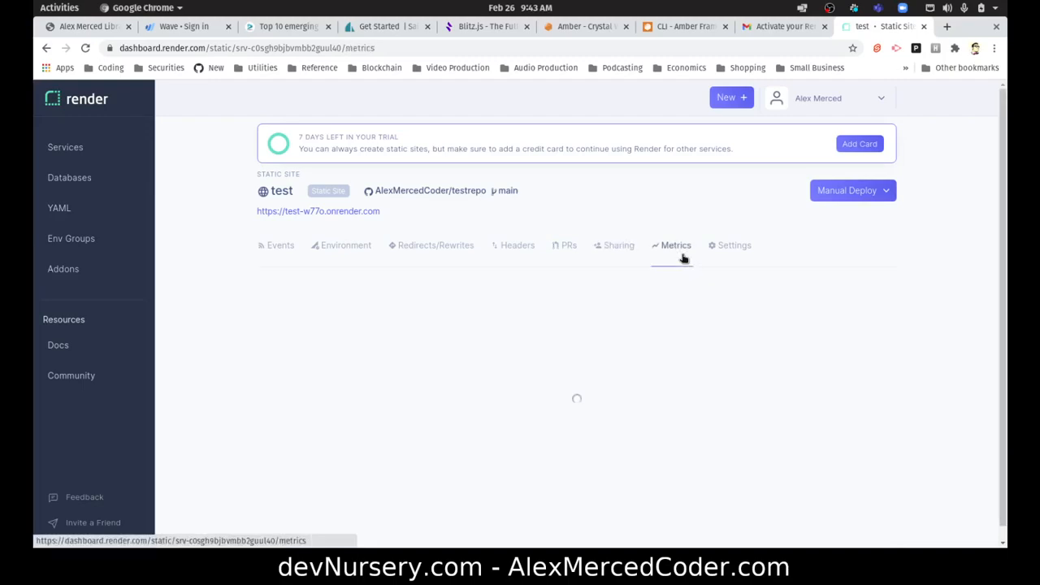
Review the Settings page: name, deploy hook, build command, publish directory and main branch
click(735, 244)
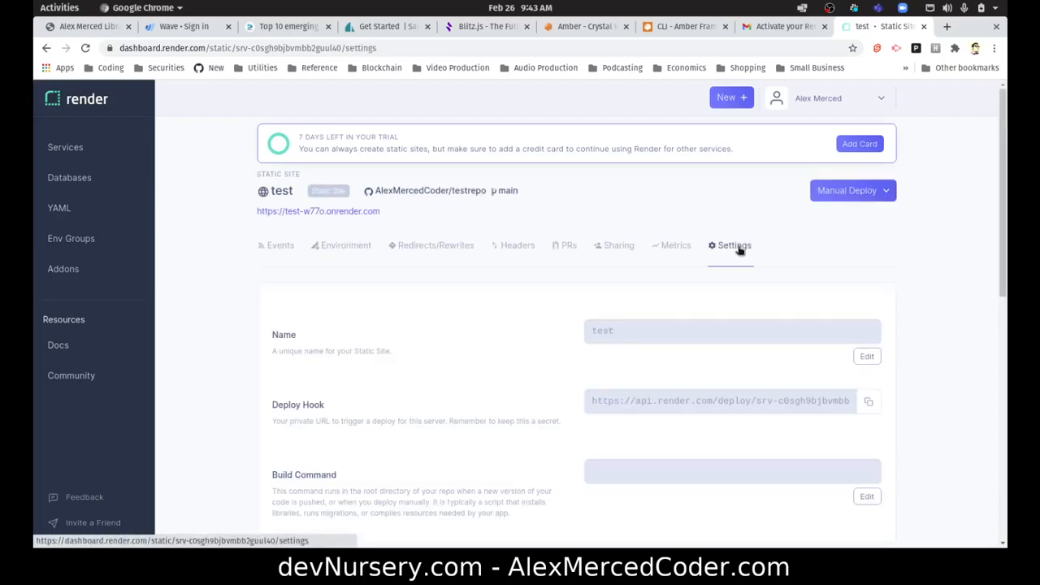
scroll(down, 3)
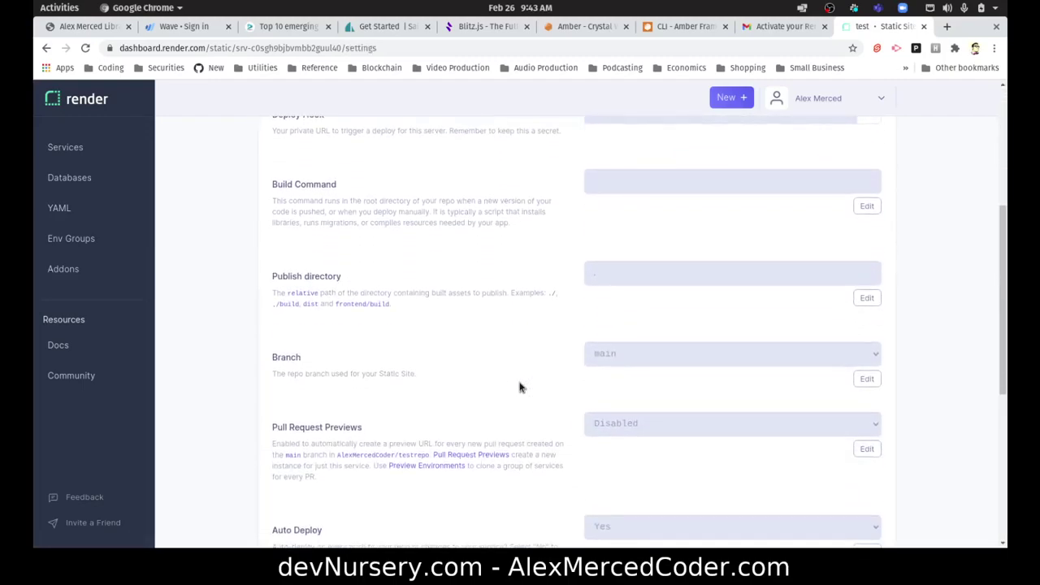
scroll(up, 3)
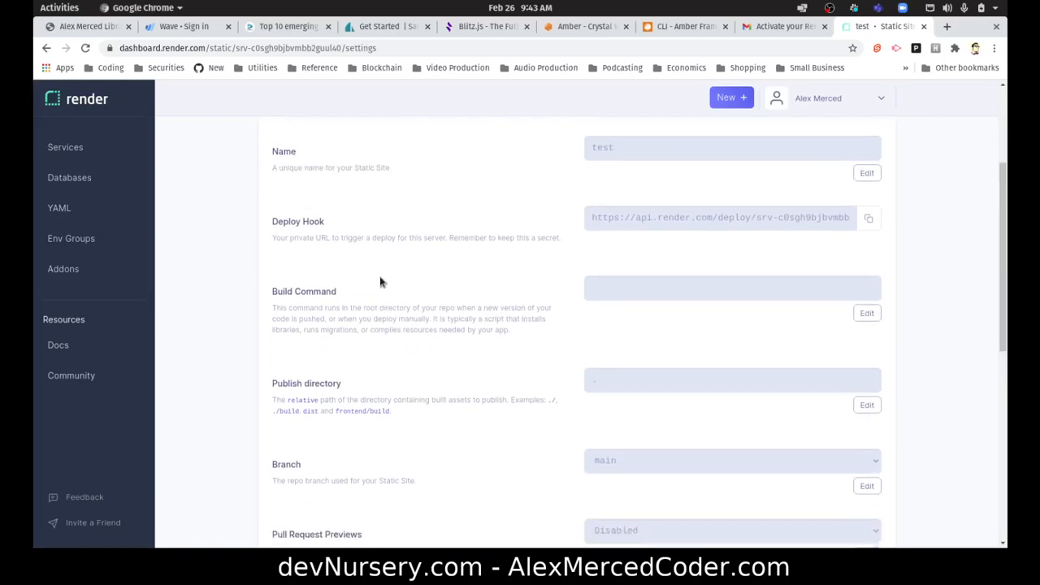
scroll(down, 3)
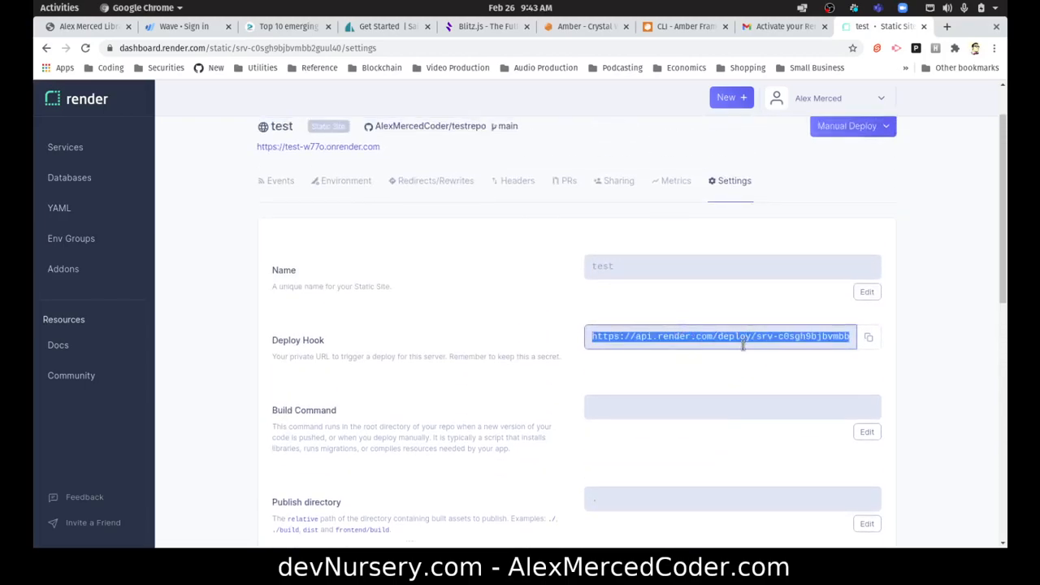
mouse_move(780, 356)
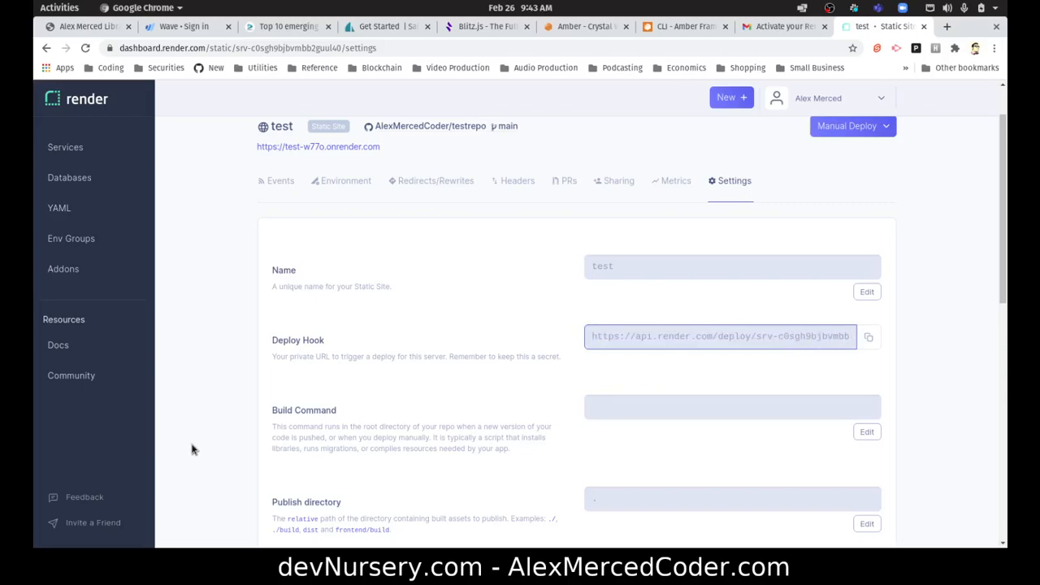
mouse_move(68, 211)
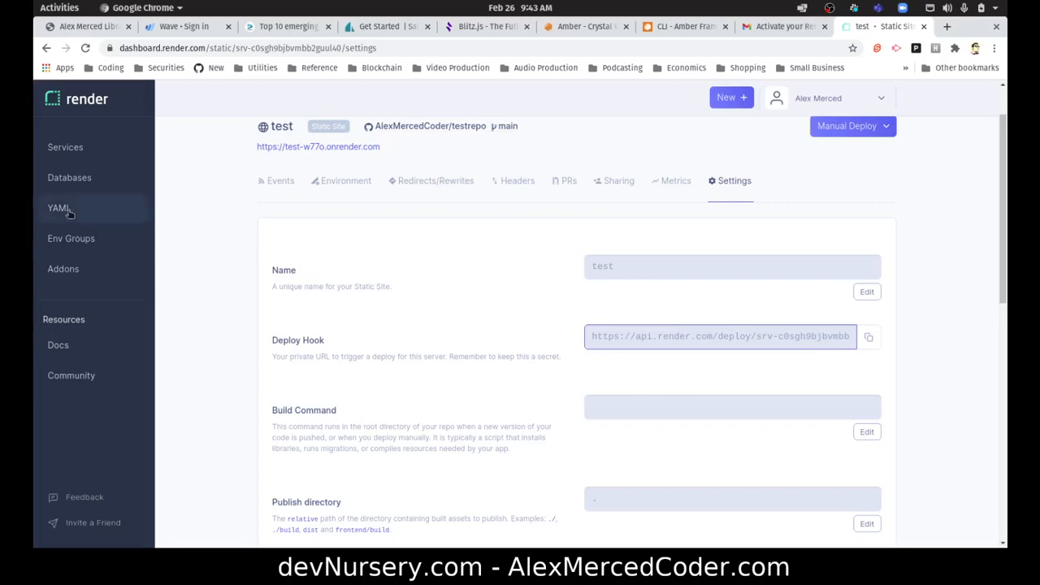
Browse the sidebar's YAML, Databases, Env Groups and Addons sections, ending on empty Addons
click(59, 208)
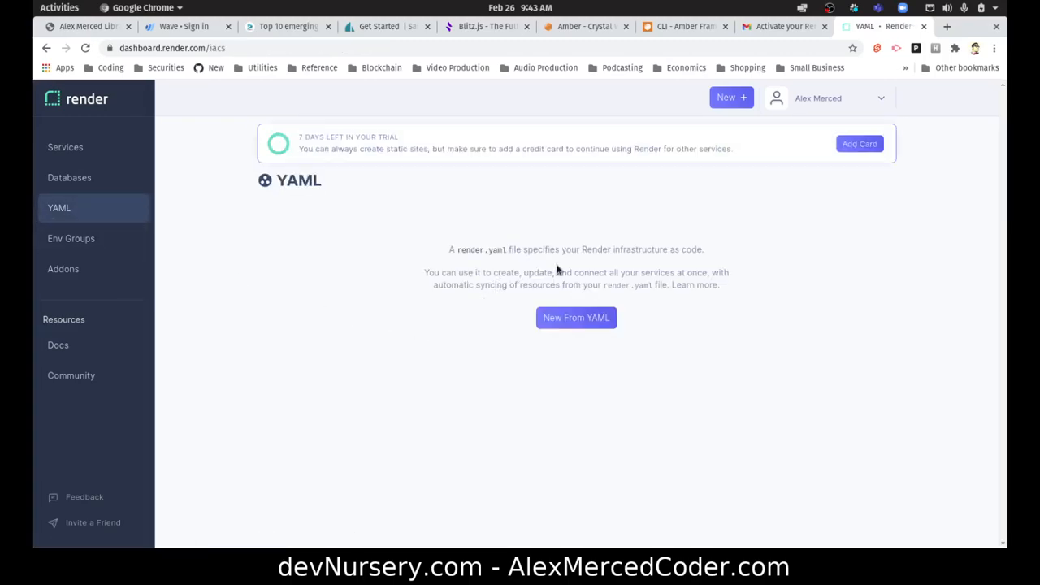
mouse_move(500, 280)
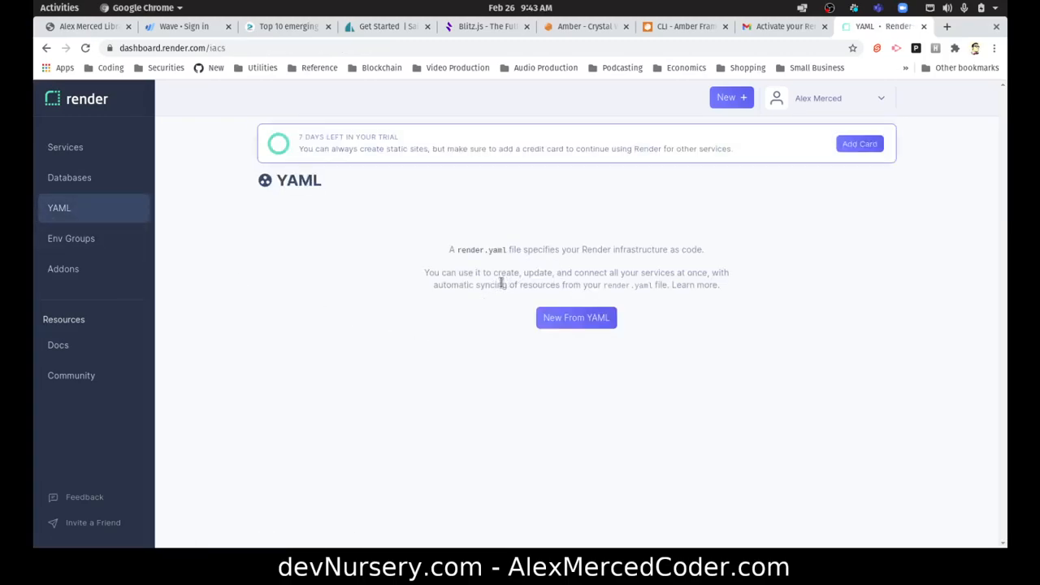
click(68, 177)
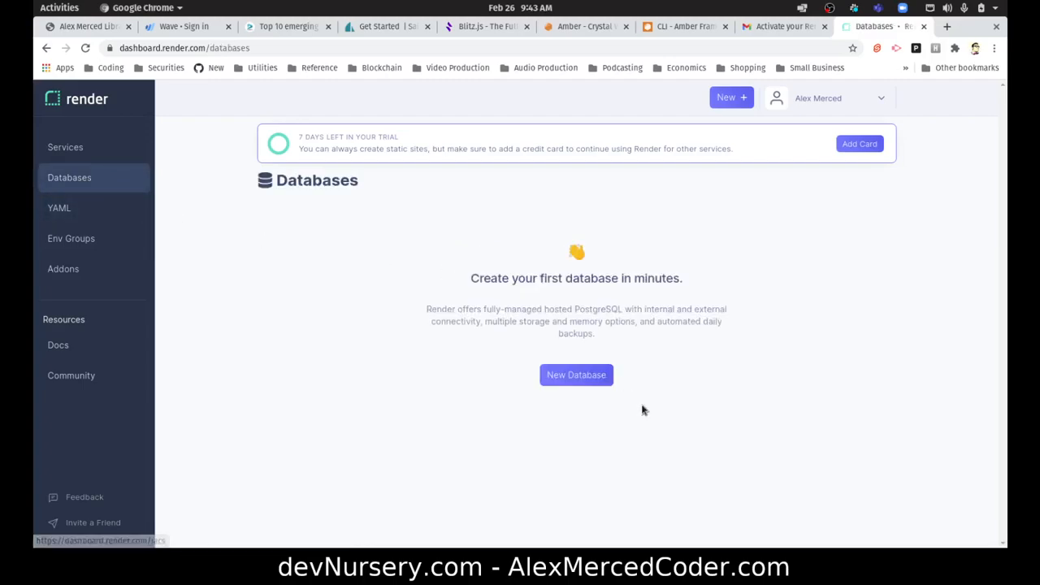
click(71, 237)
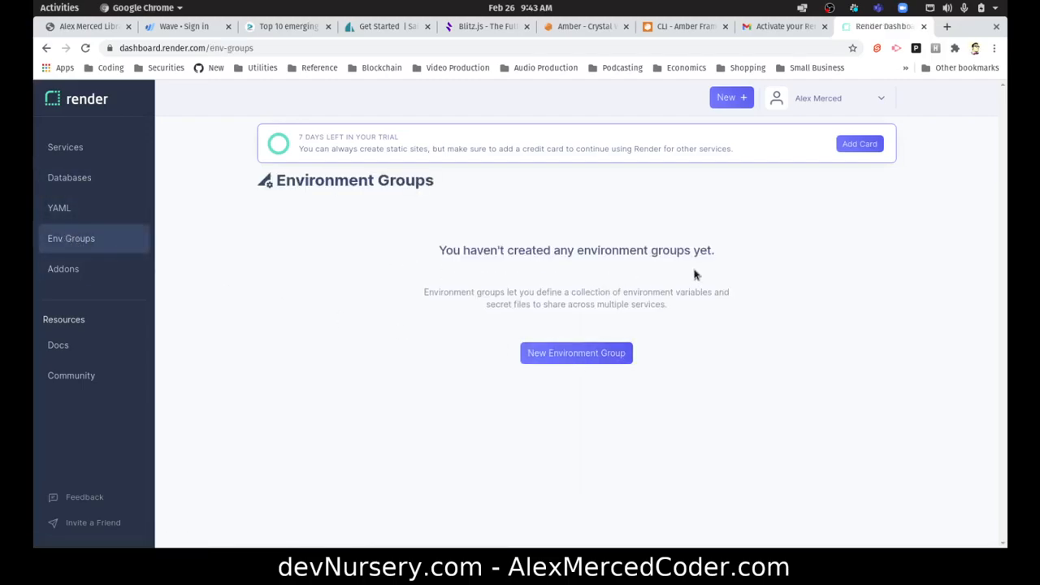
mouse_move(42, 293)
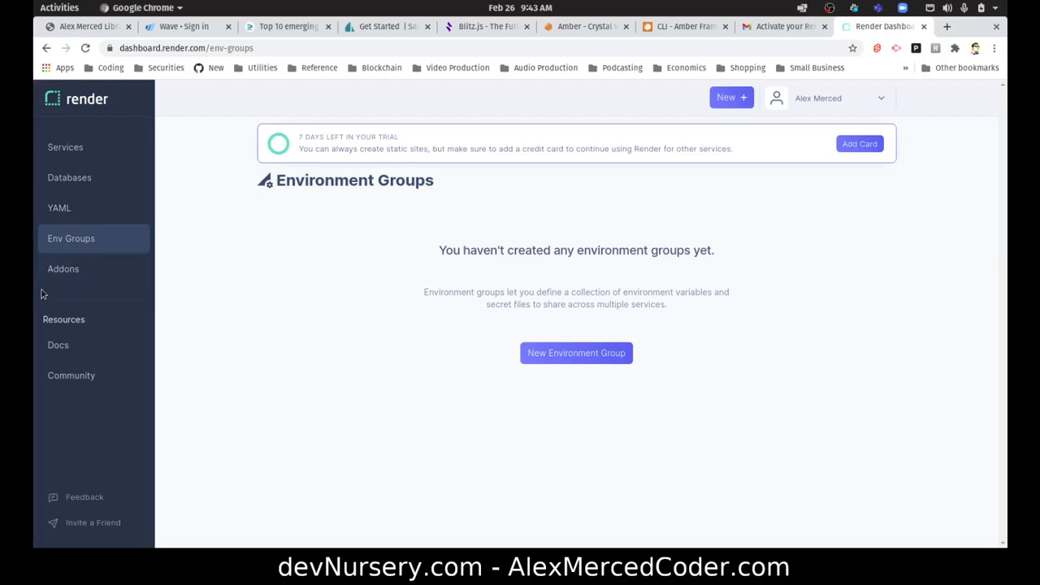
click(64, 268)
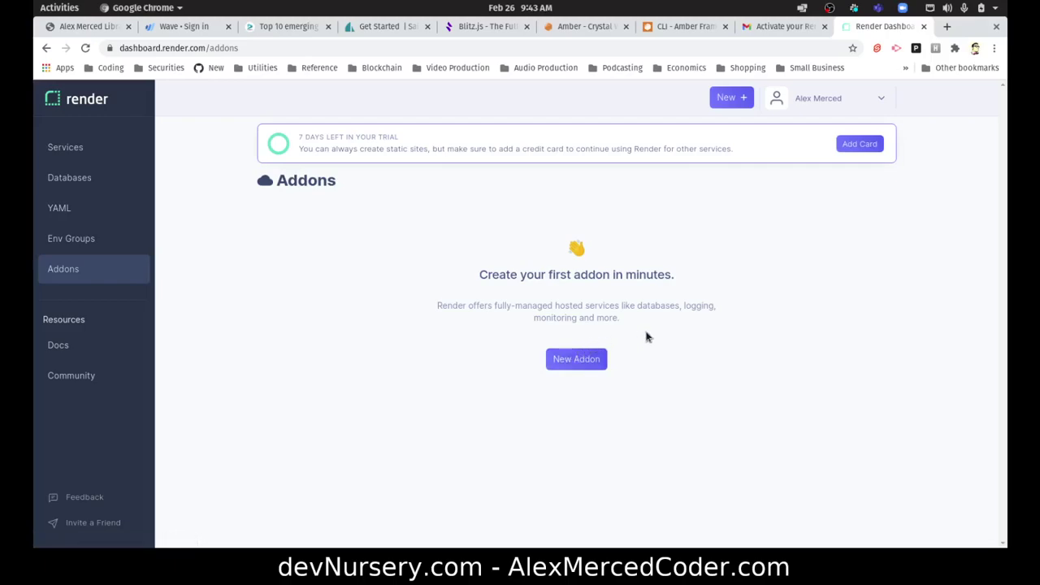
mouse_move(245, 360)
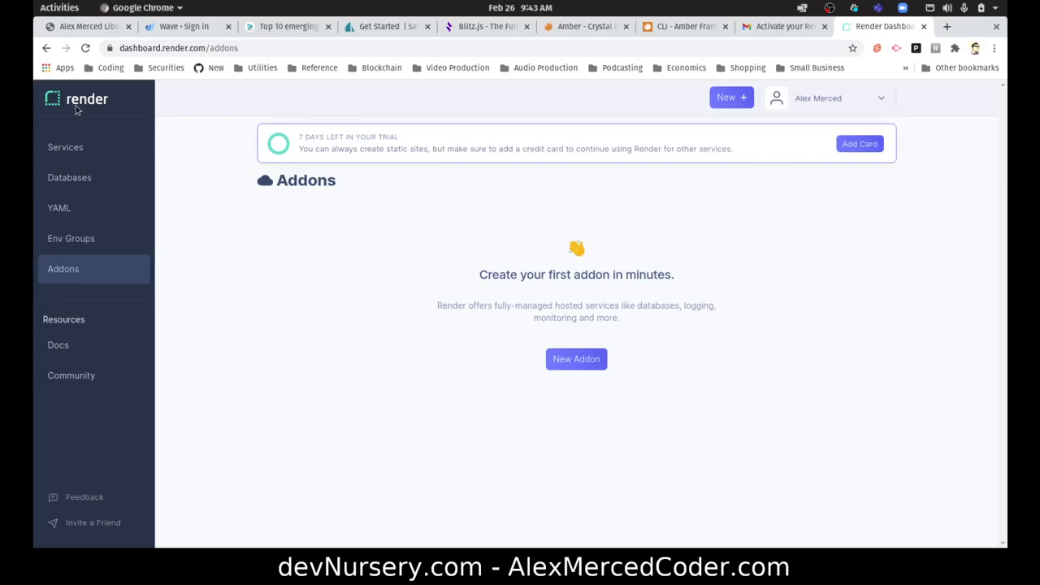
Return to the Services list showing the test static site
click(65, 147)
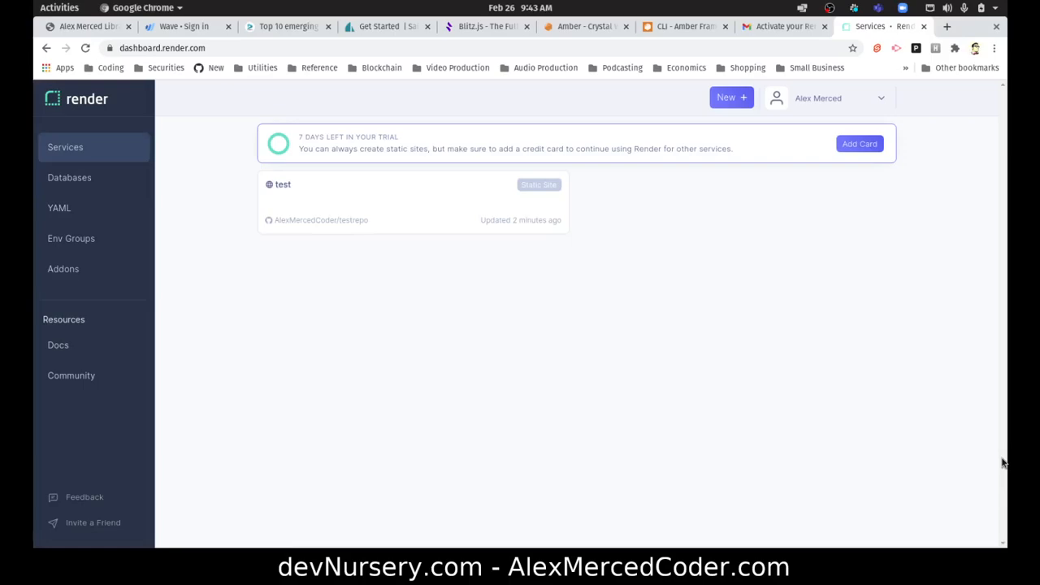
mouse_move(1004, 454)
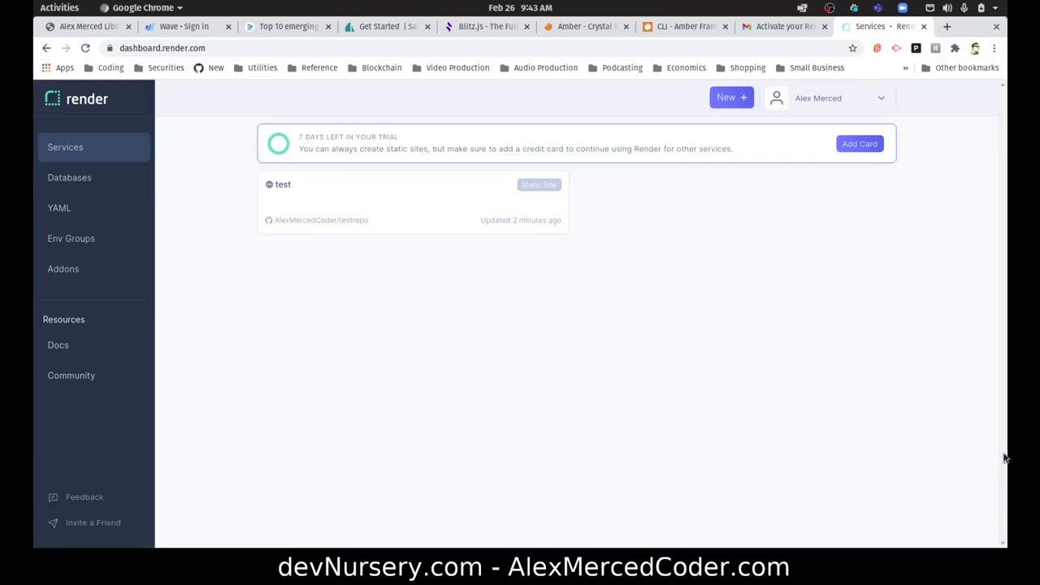
mouse_move(1027, 484)
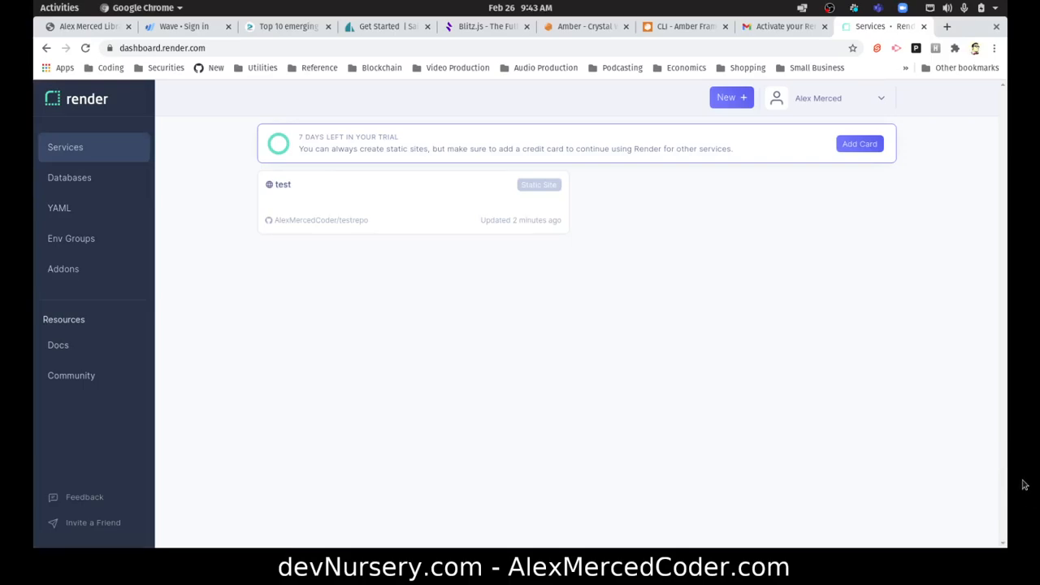